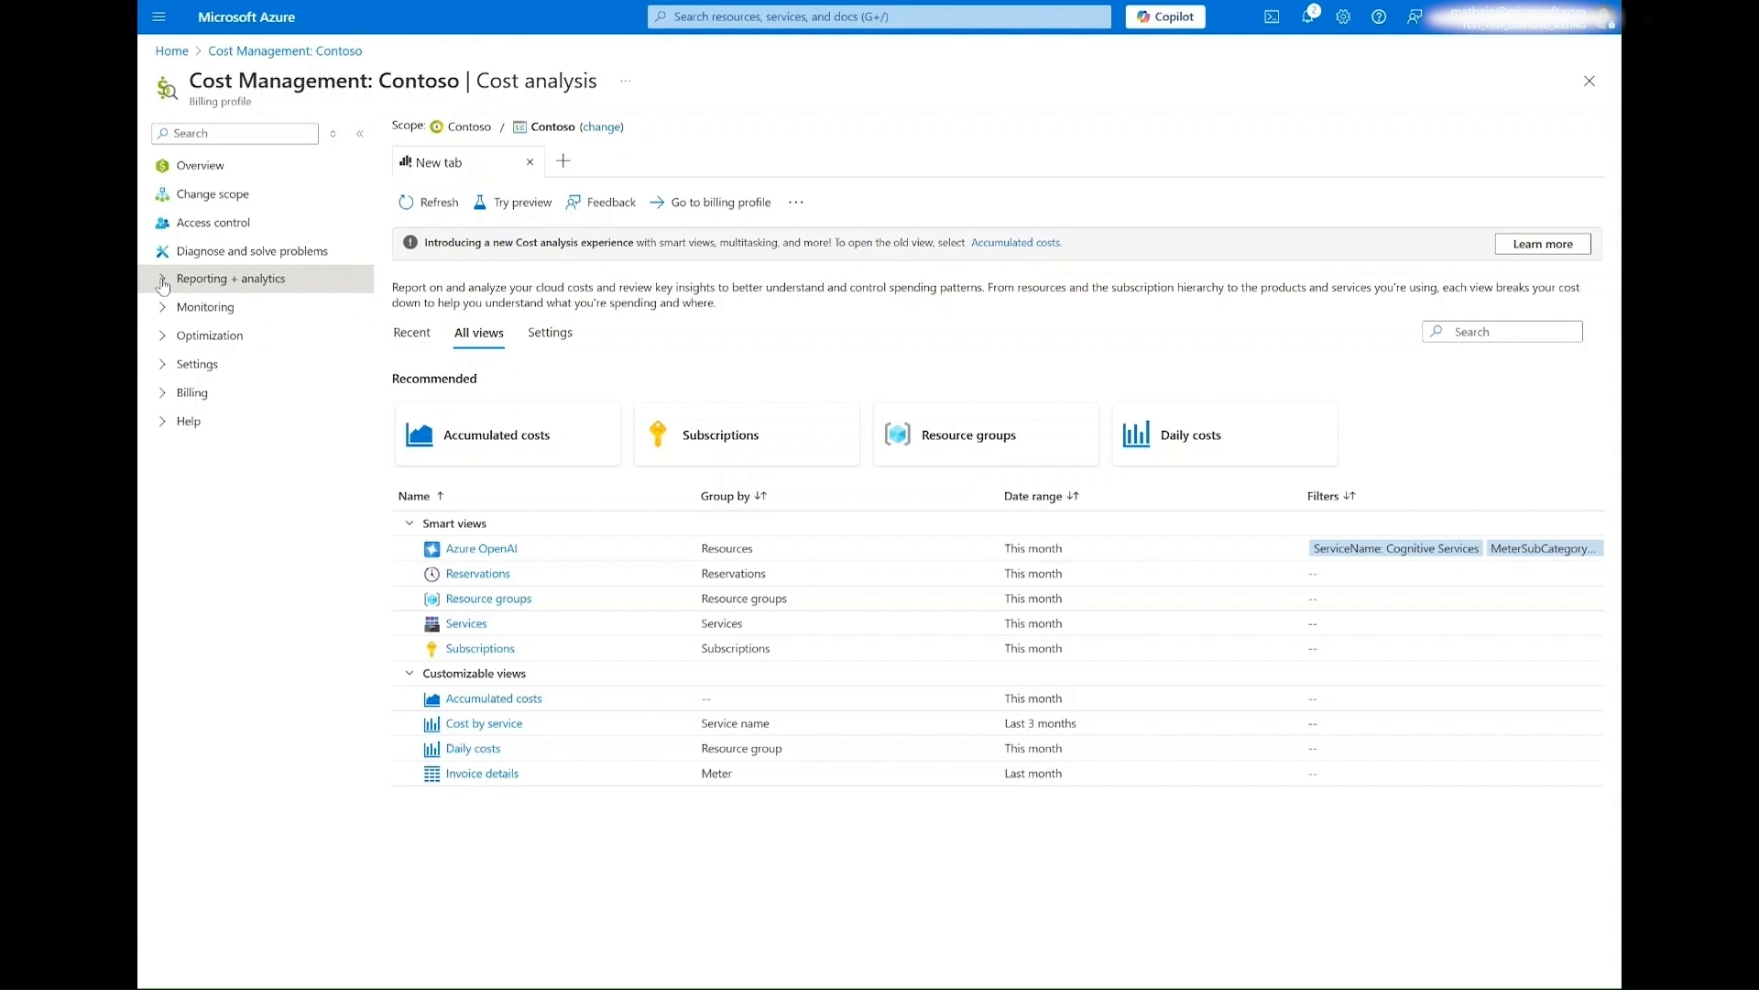
- Expand Reporting + analytics in the left navigation to list Cost analysis and Exports
left_click(231, 277)
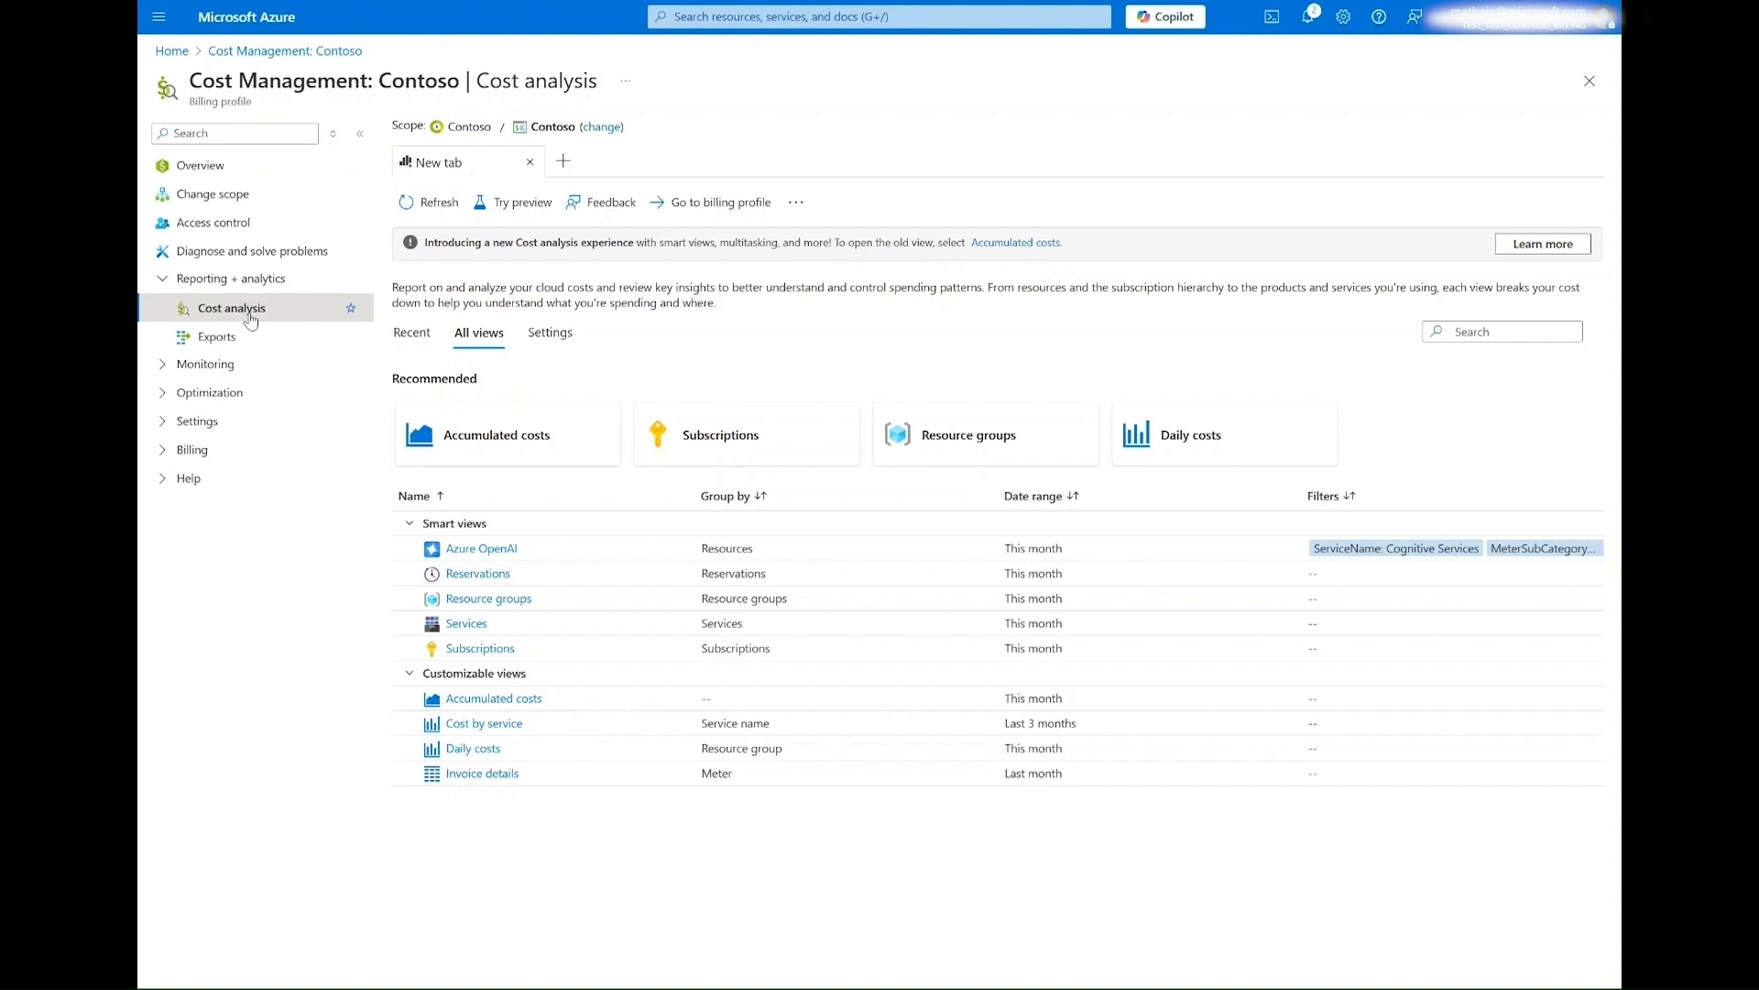
mouse_move(352, 336)
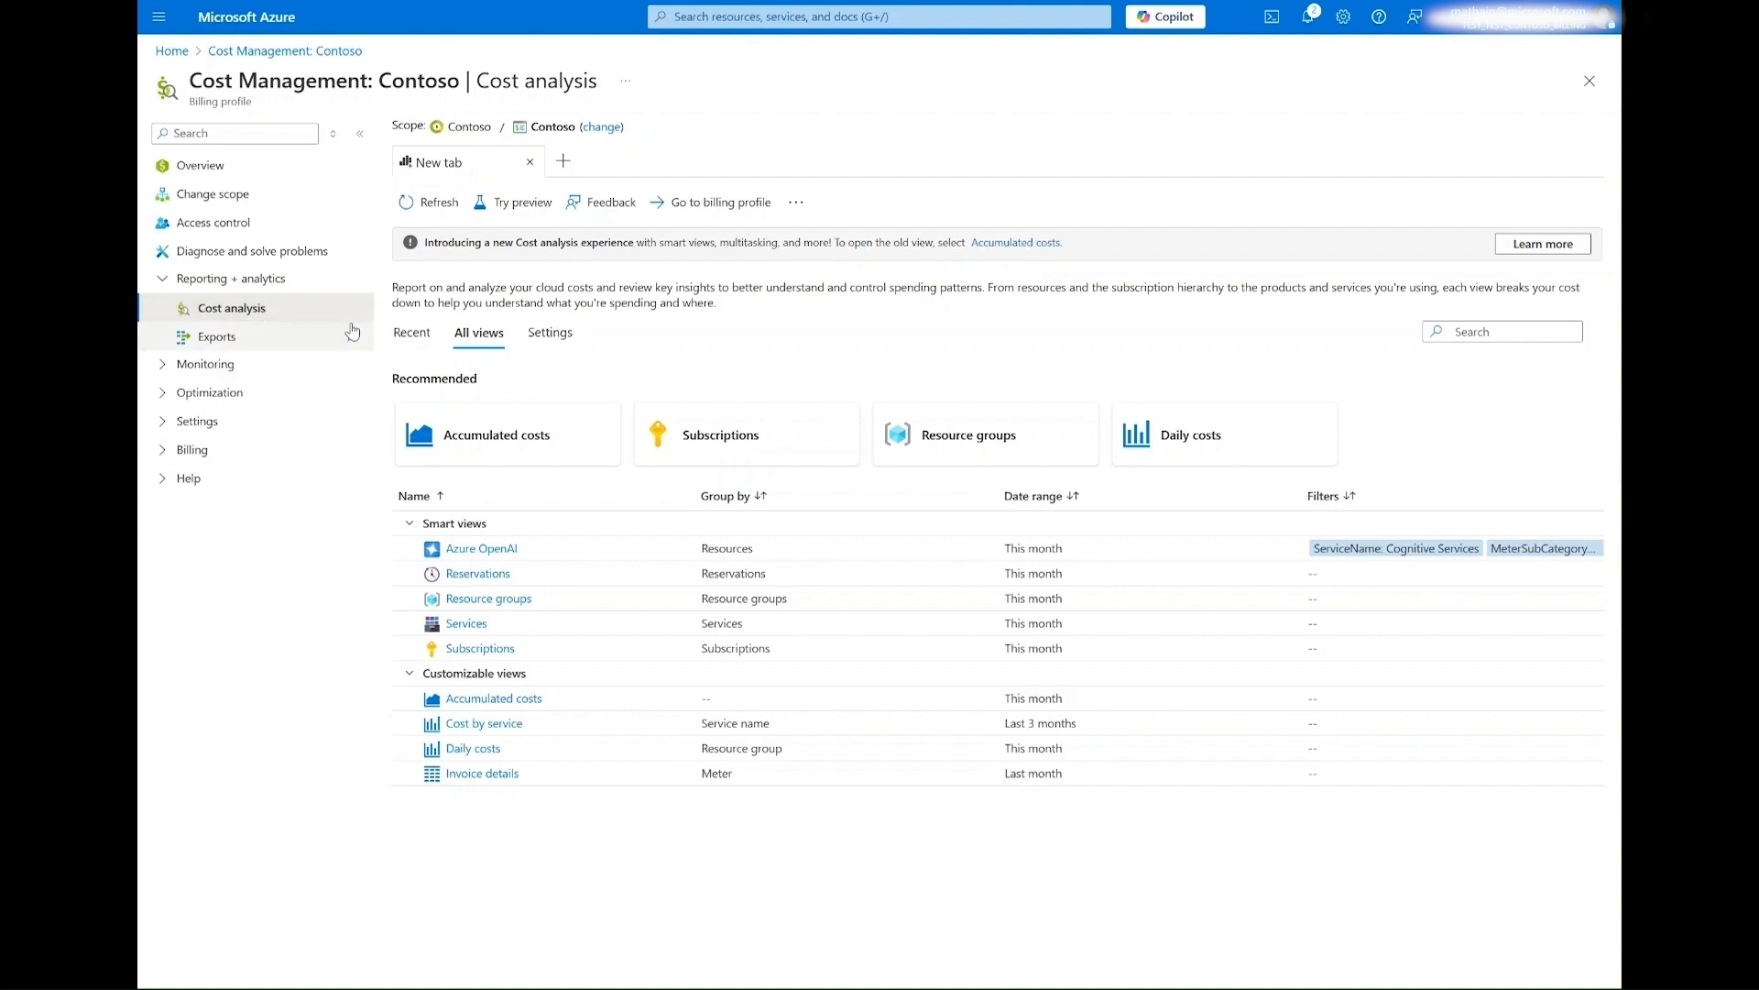
mouse_move(534, 361)
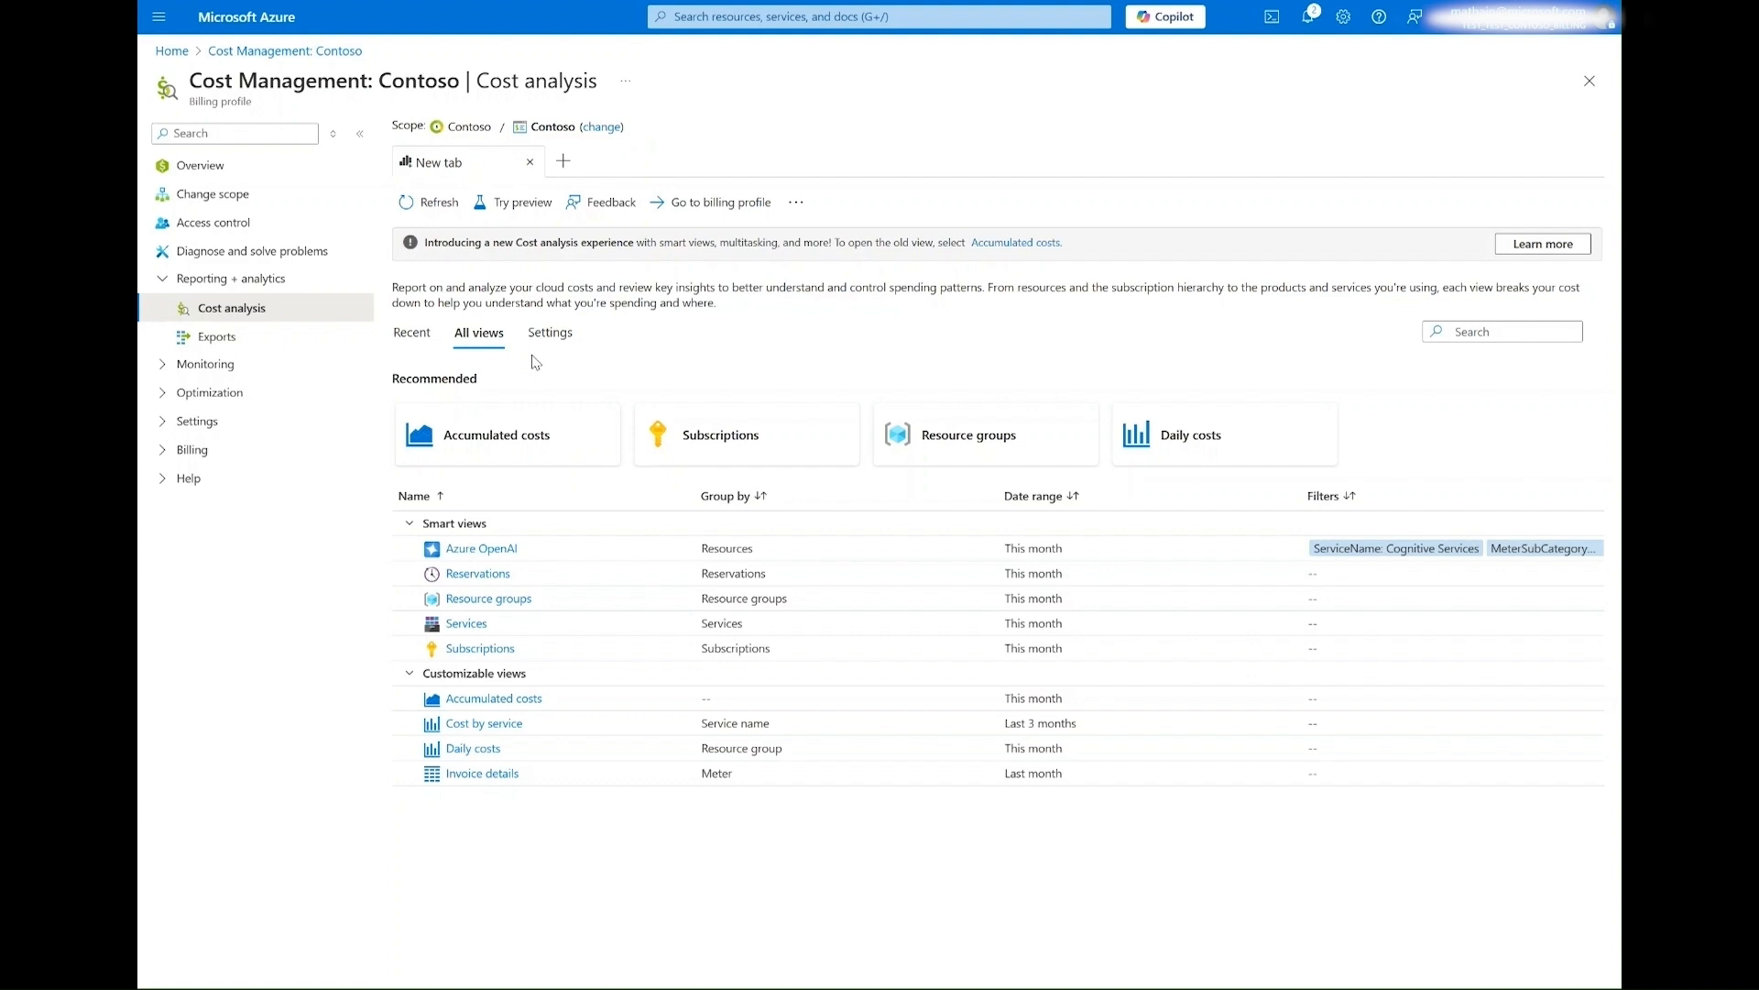
mouse_move(430, 349)
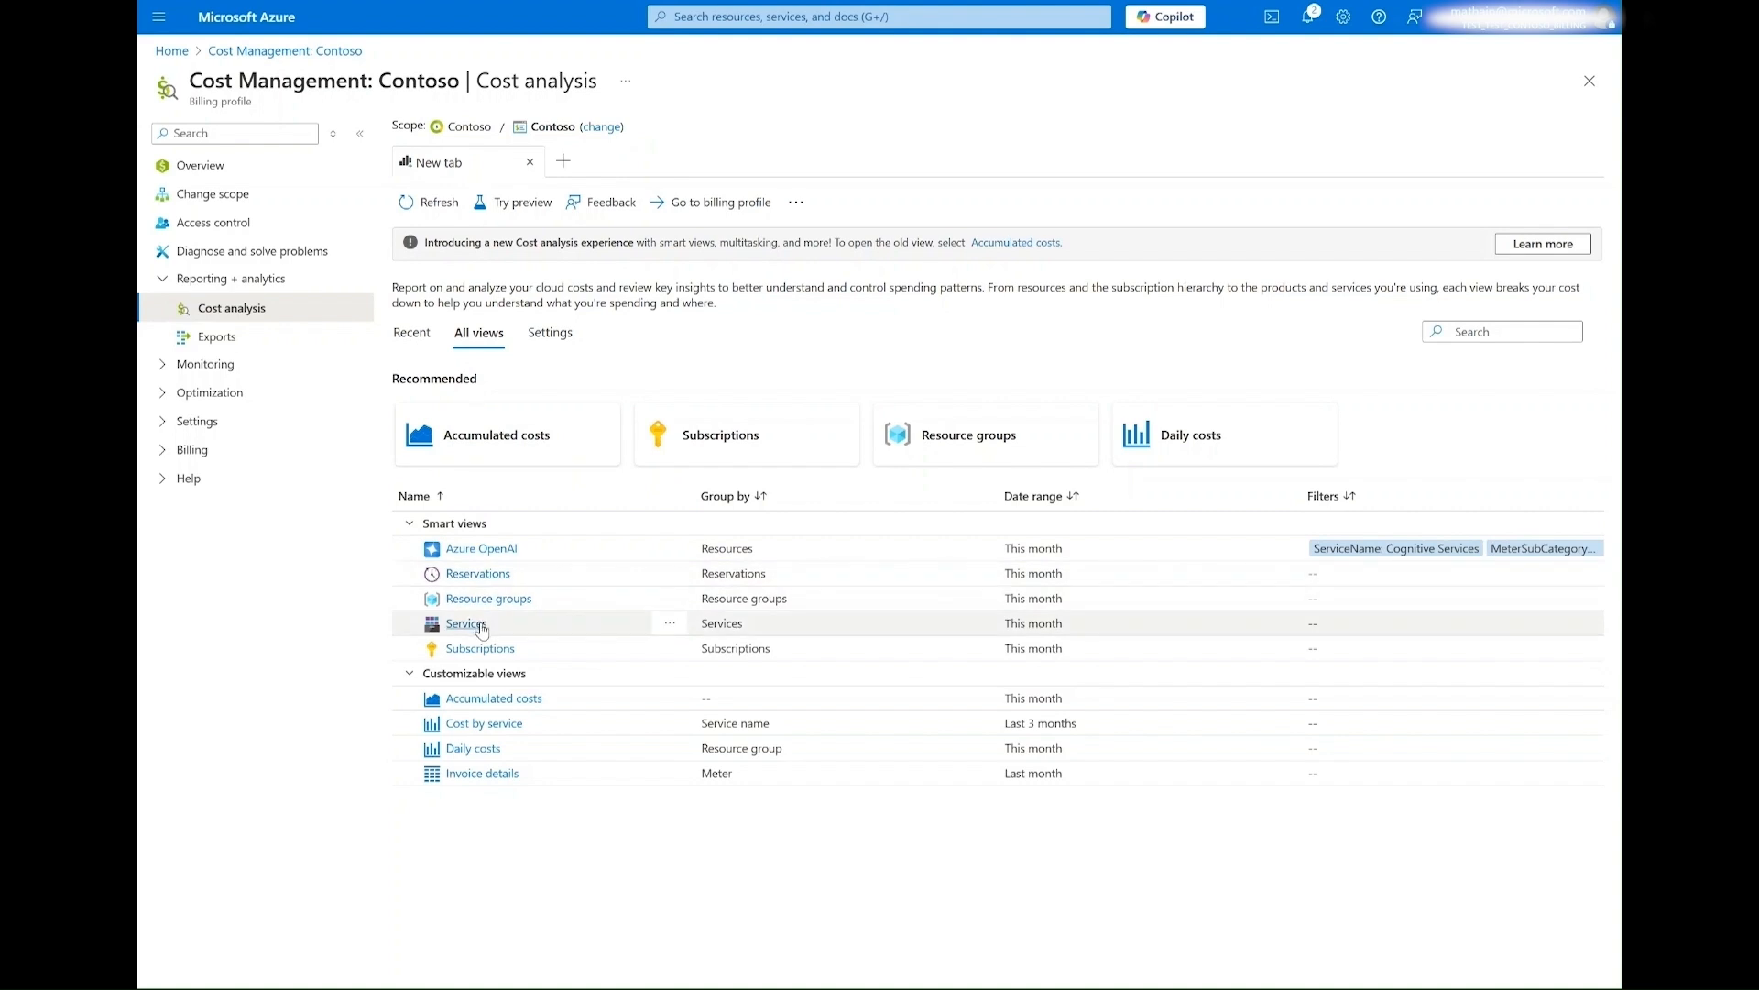
- Open the Services smart view and expand Virtual Machines to its Dv2 Series Windows cost
left_click(466, 623)
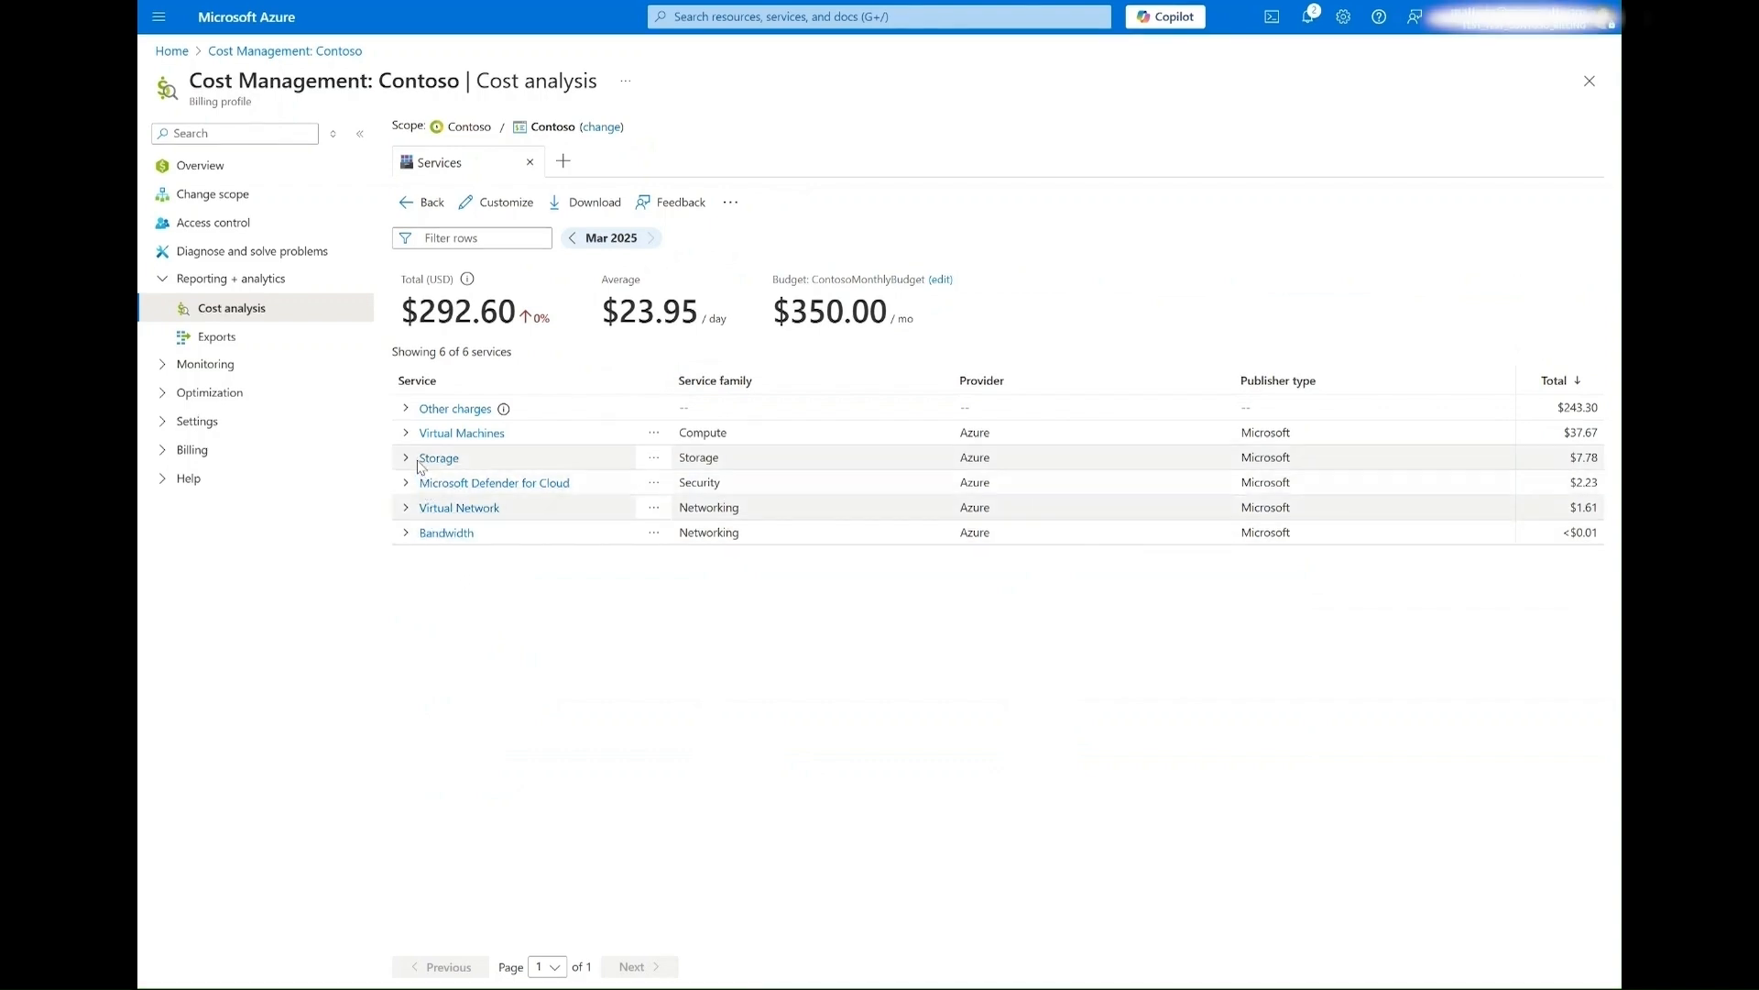
left_click(405, 432)
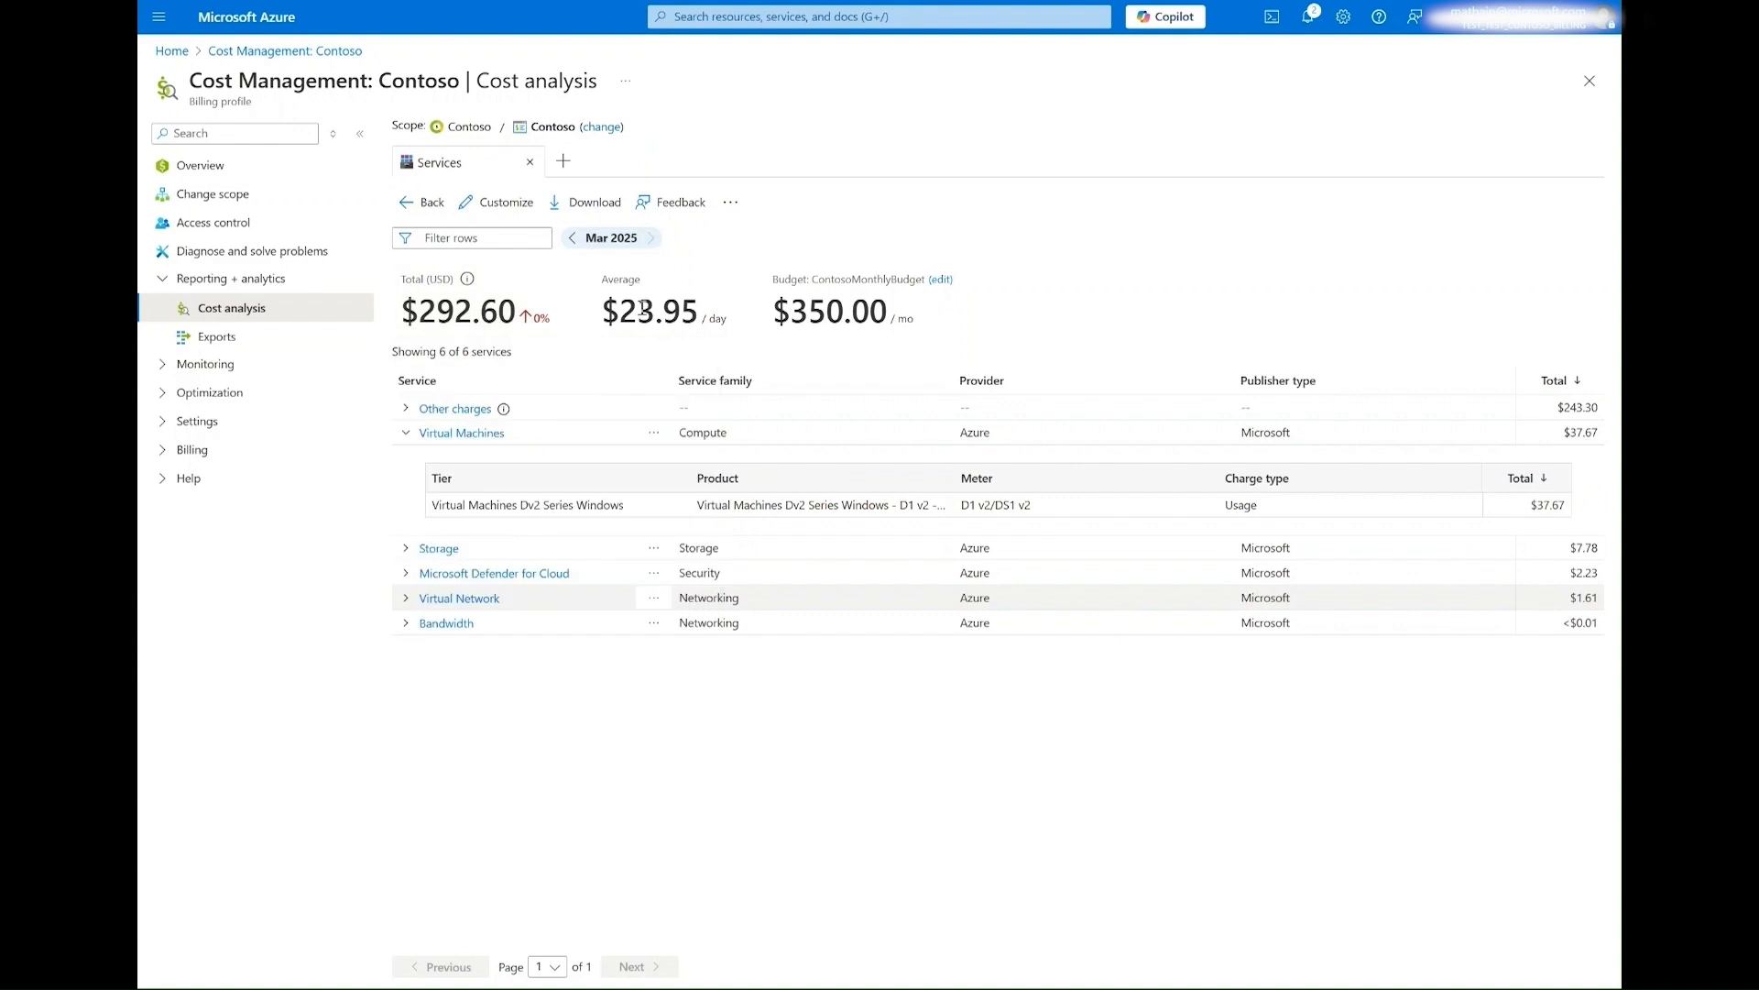
mouse_move(639, 306)
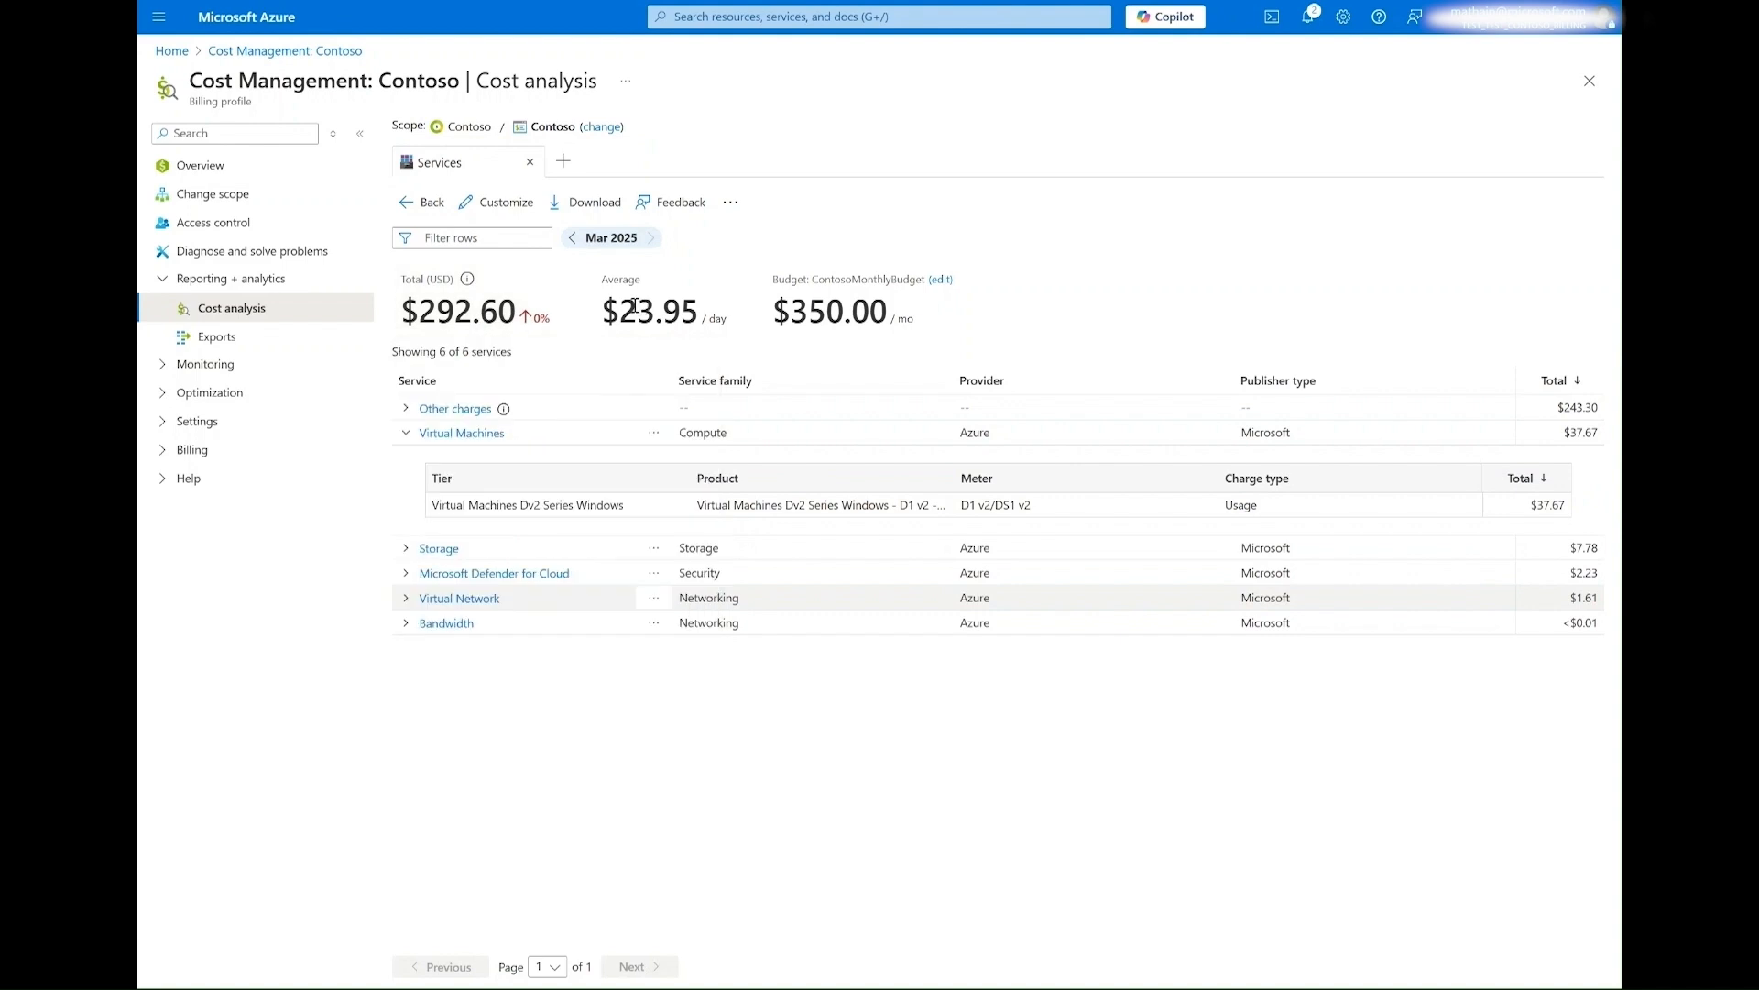
left_click(611, 236)
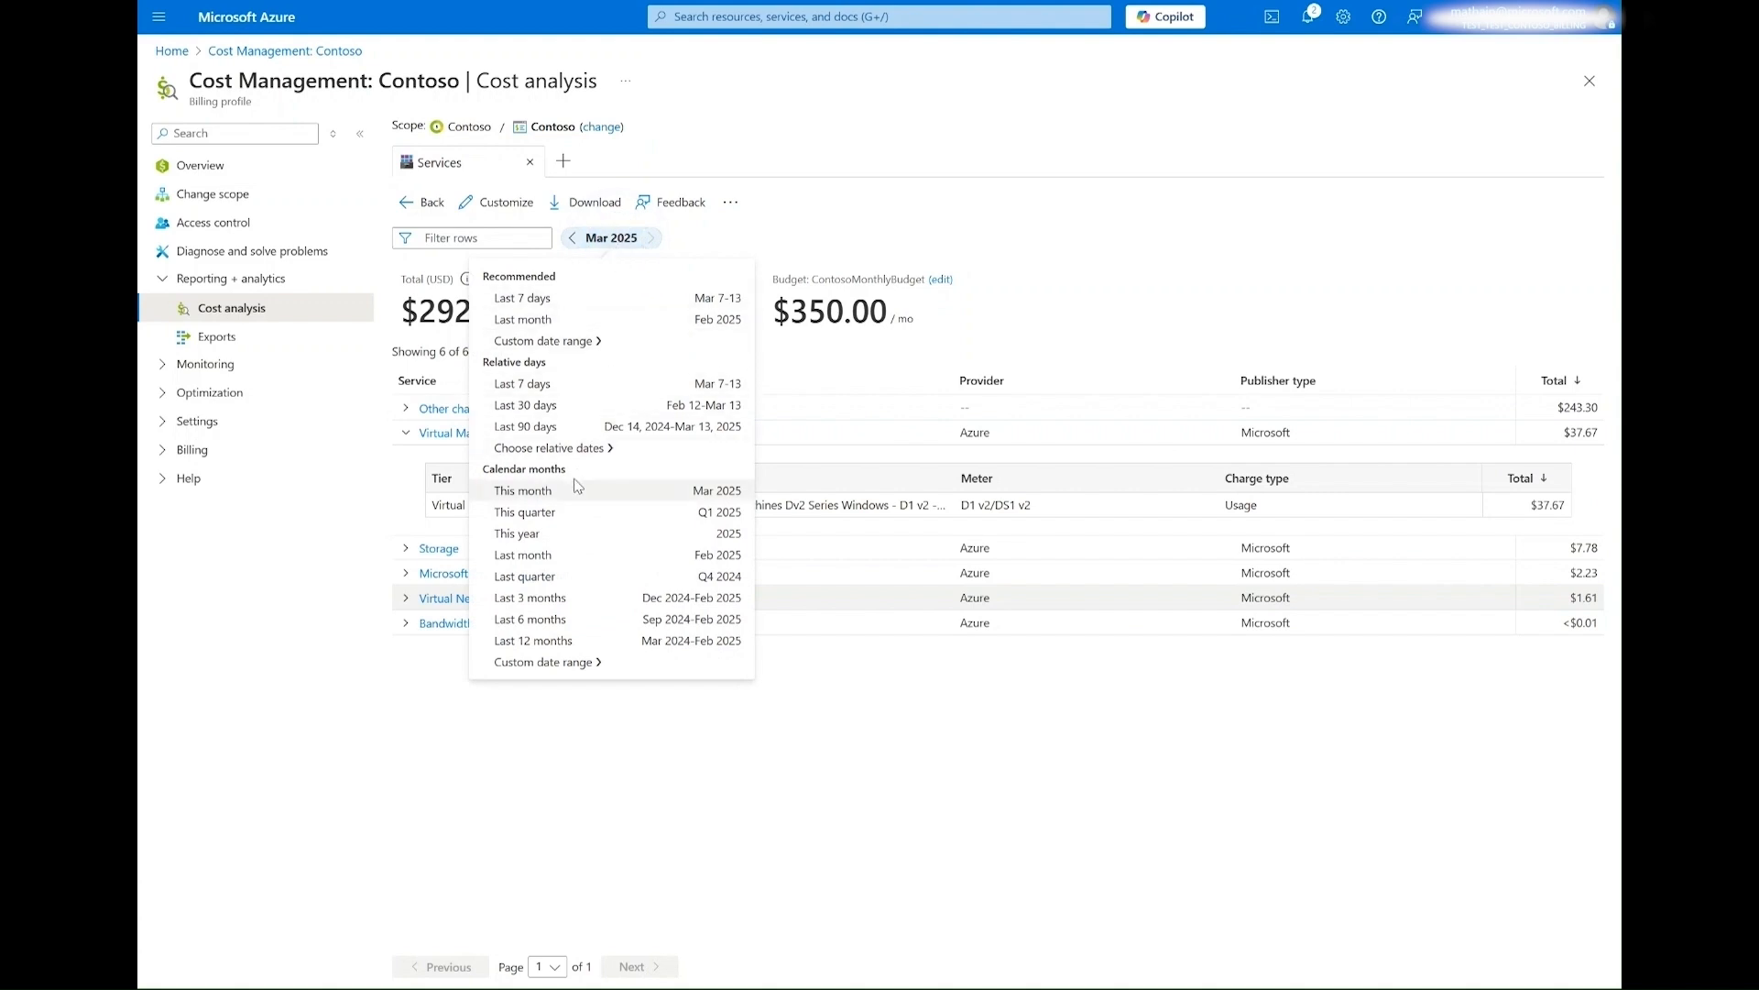
mouse_move(566, 554)
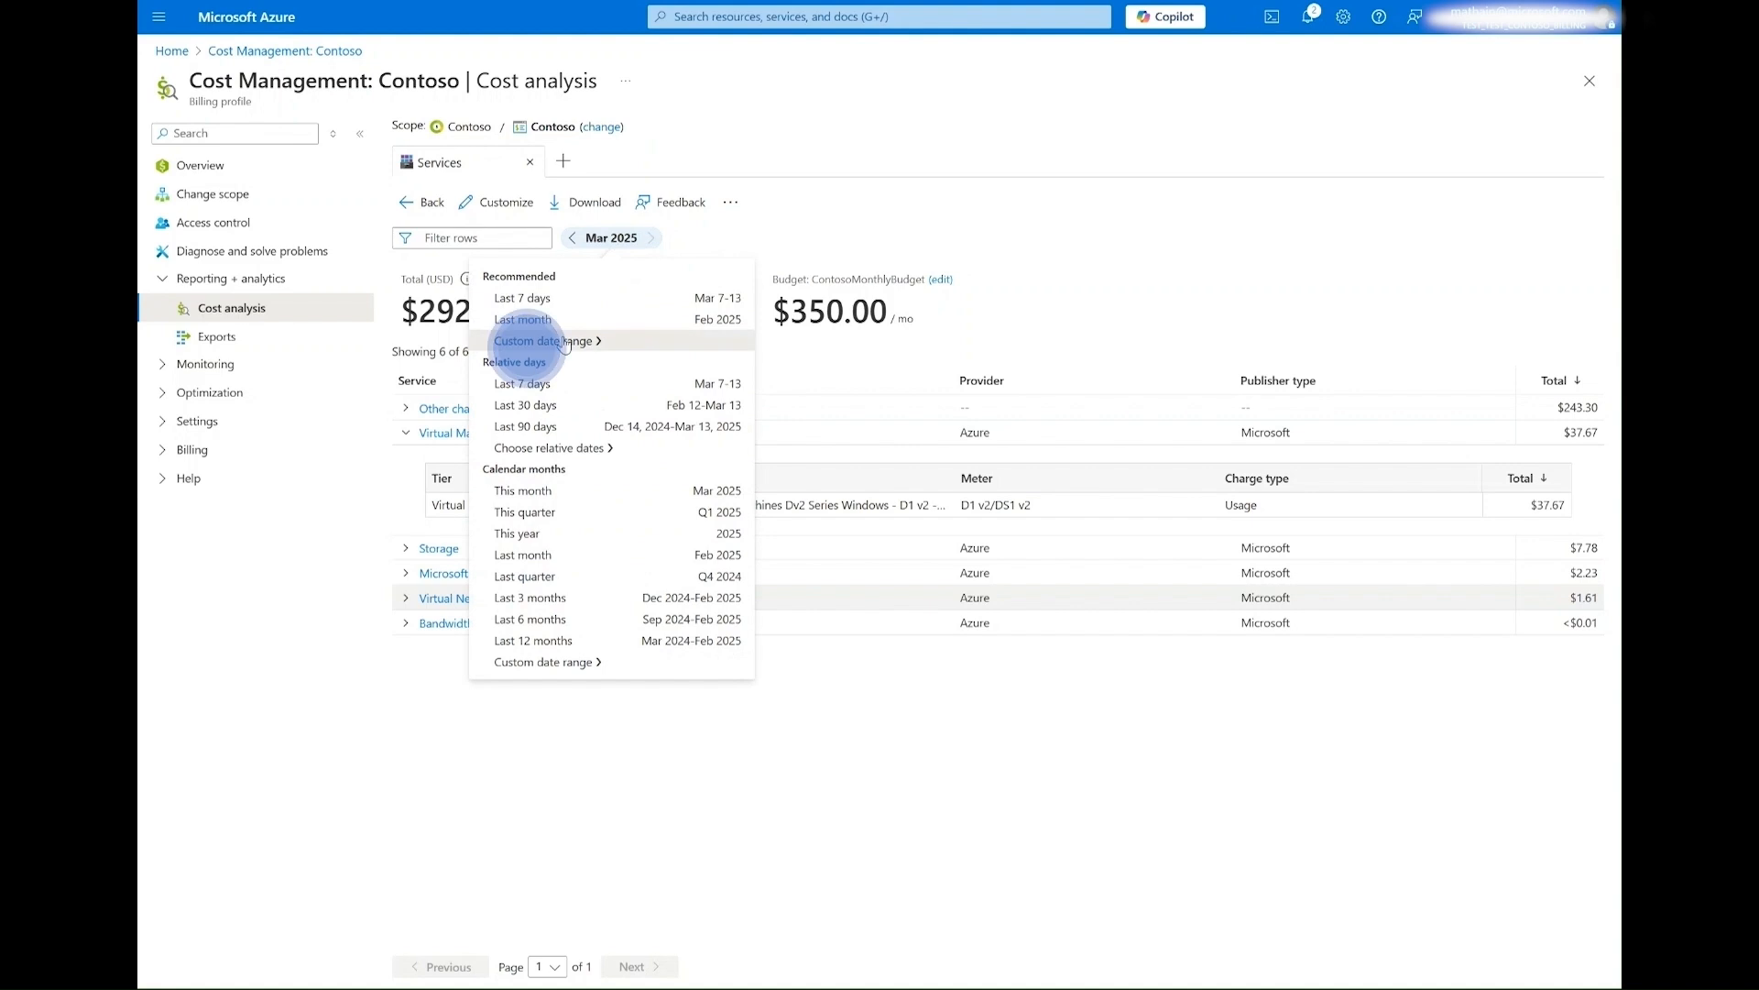
left_click(543, 340)
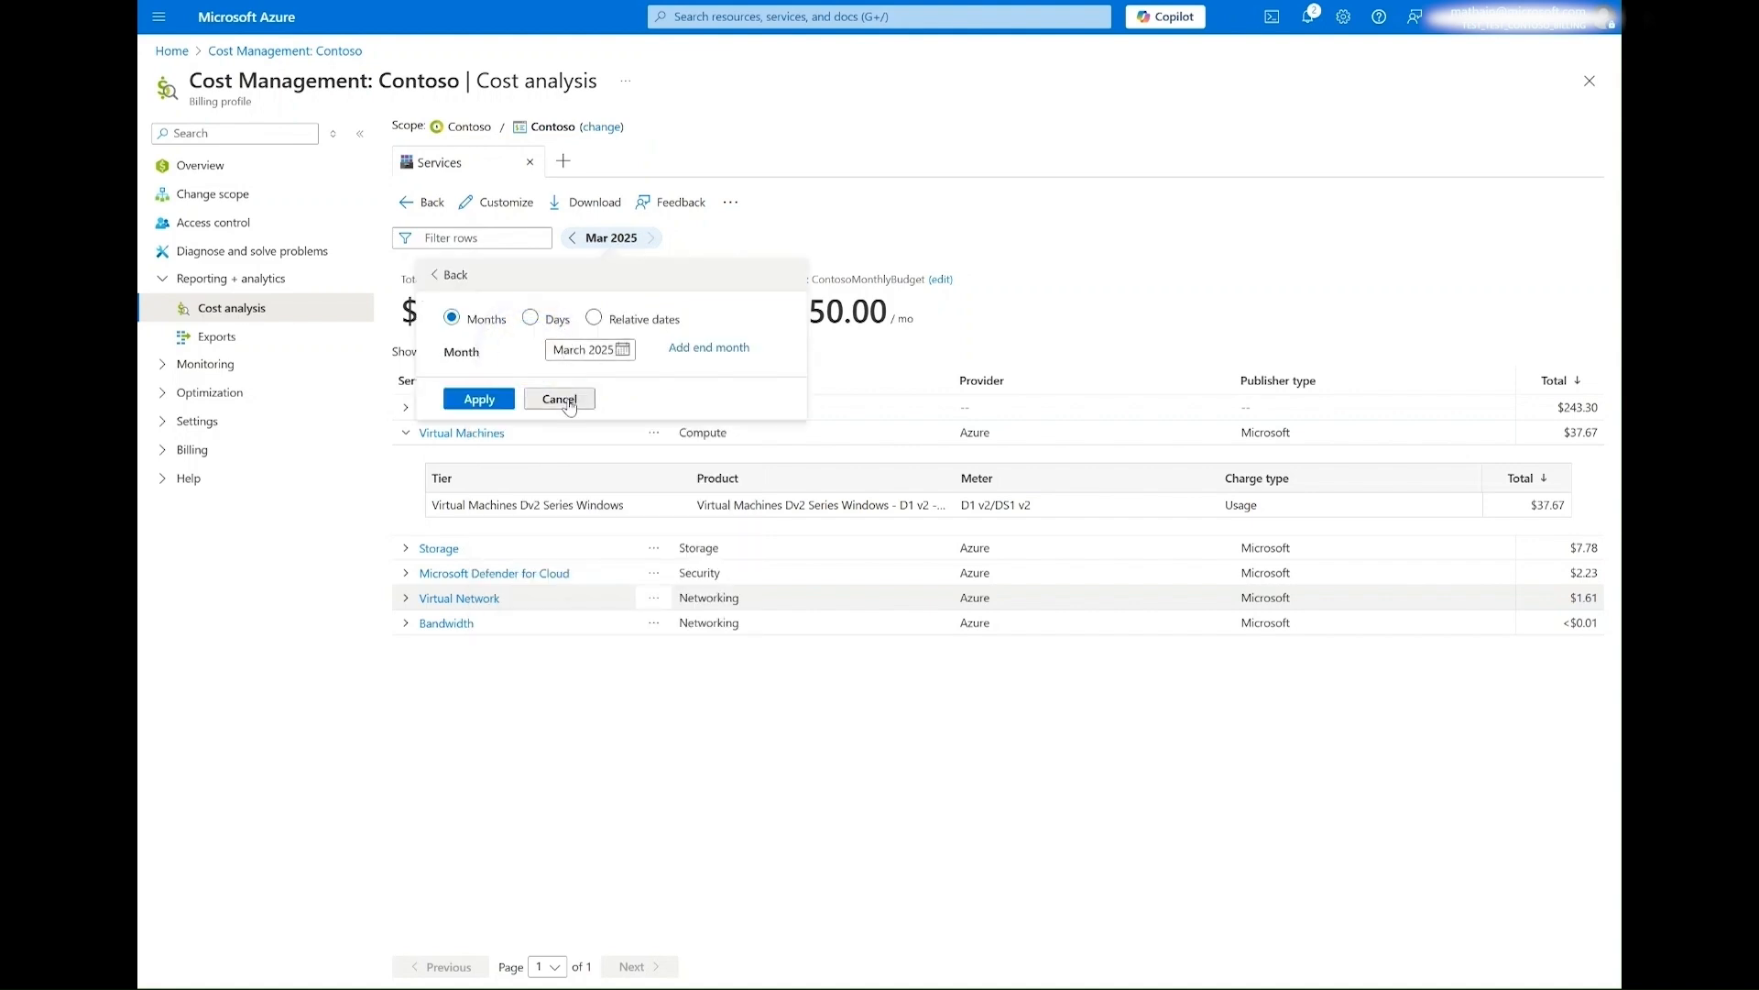
left_click(559, 399)
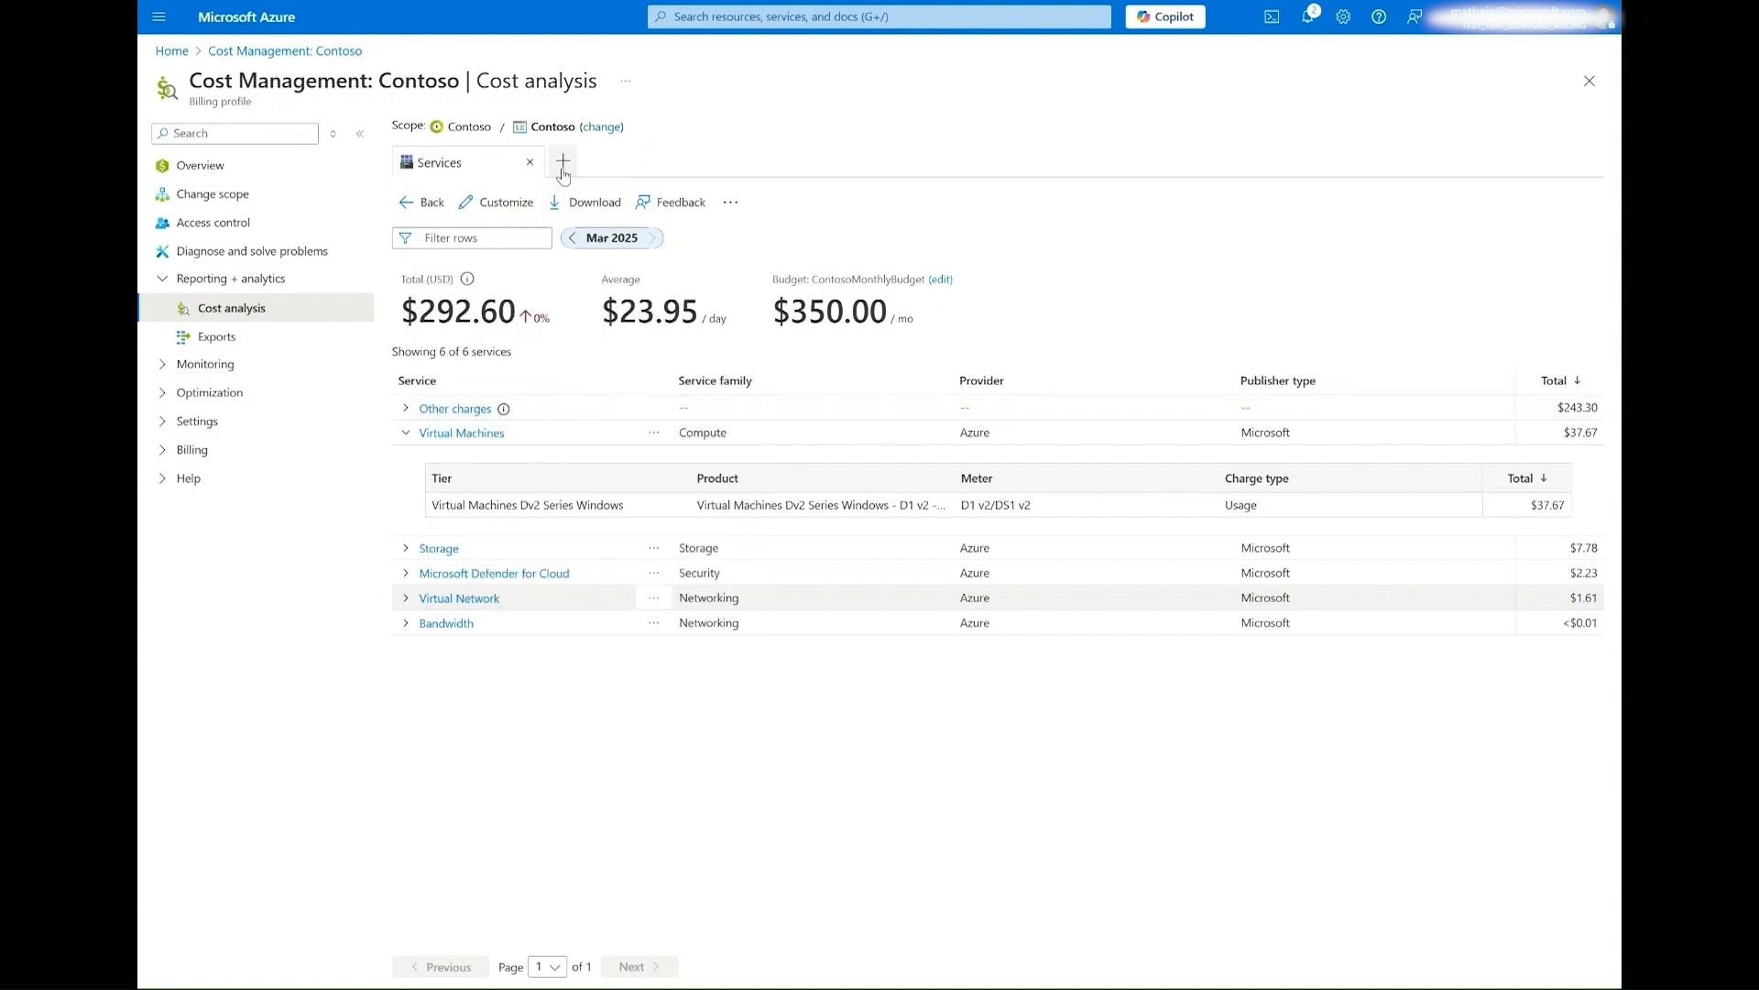
- Add a second tab showing the Accumulated costs view from All views
left_click(562, 161)
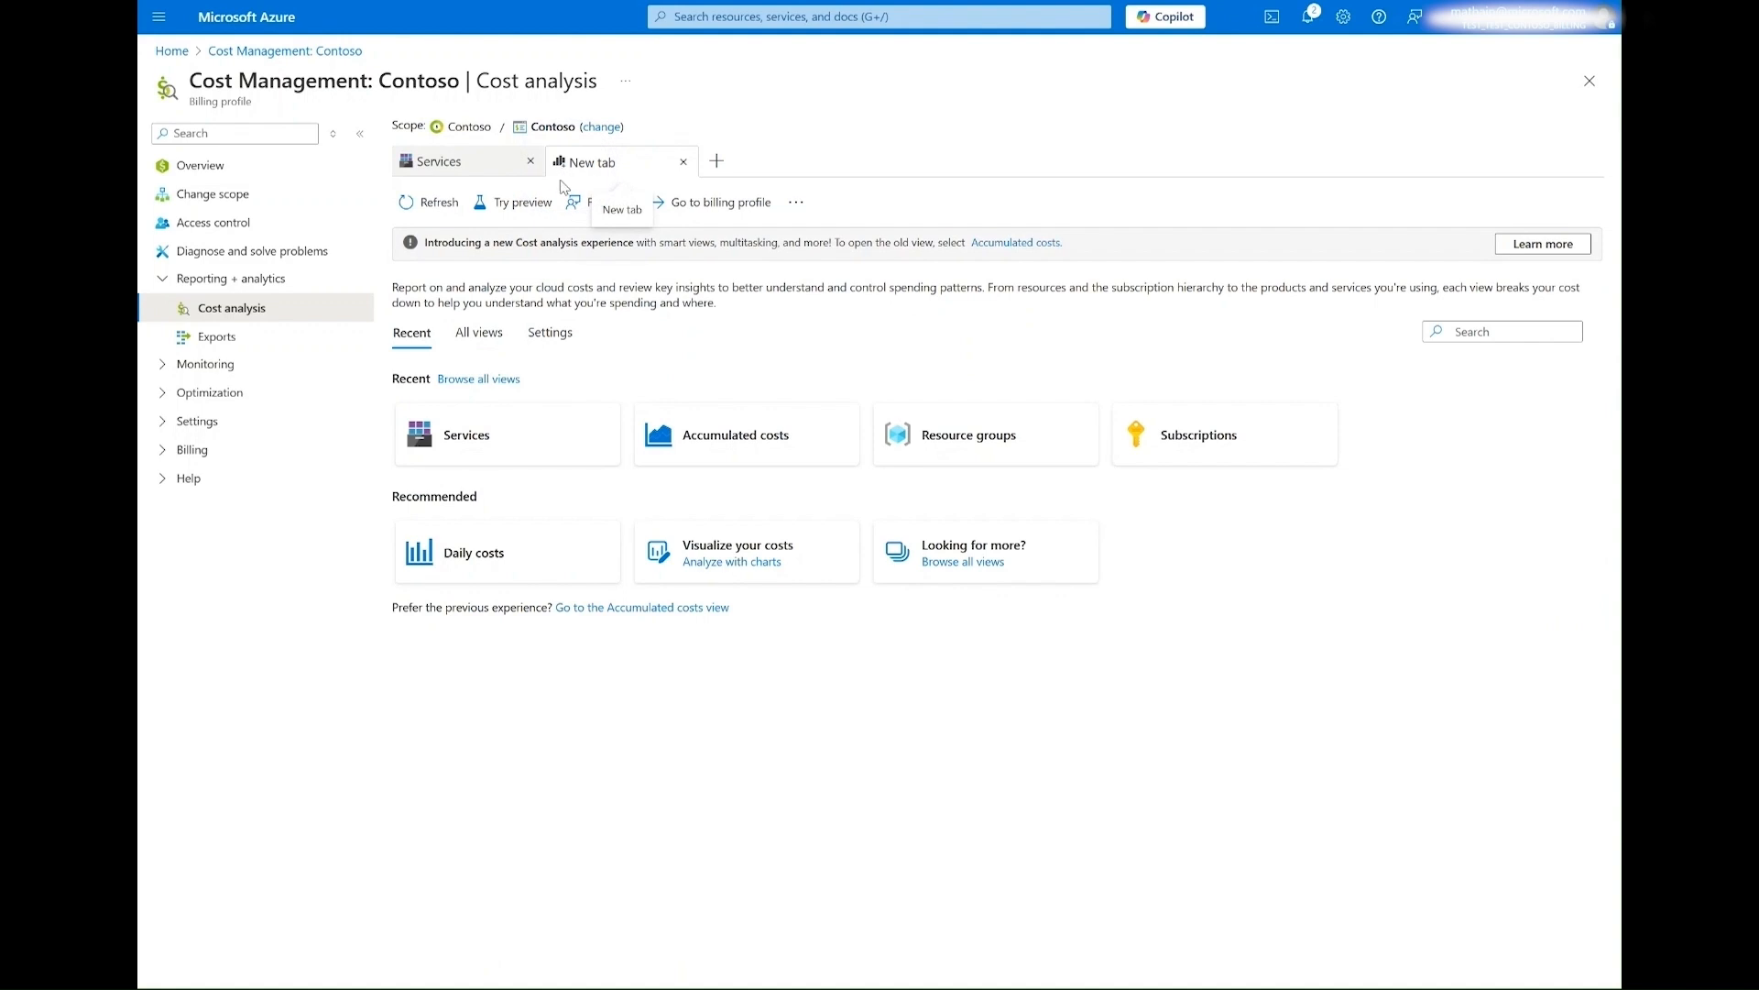
left_click(479, 332)
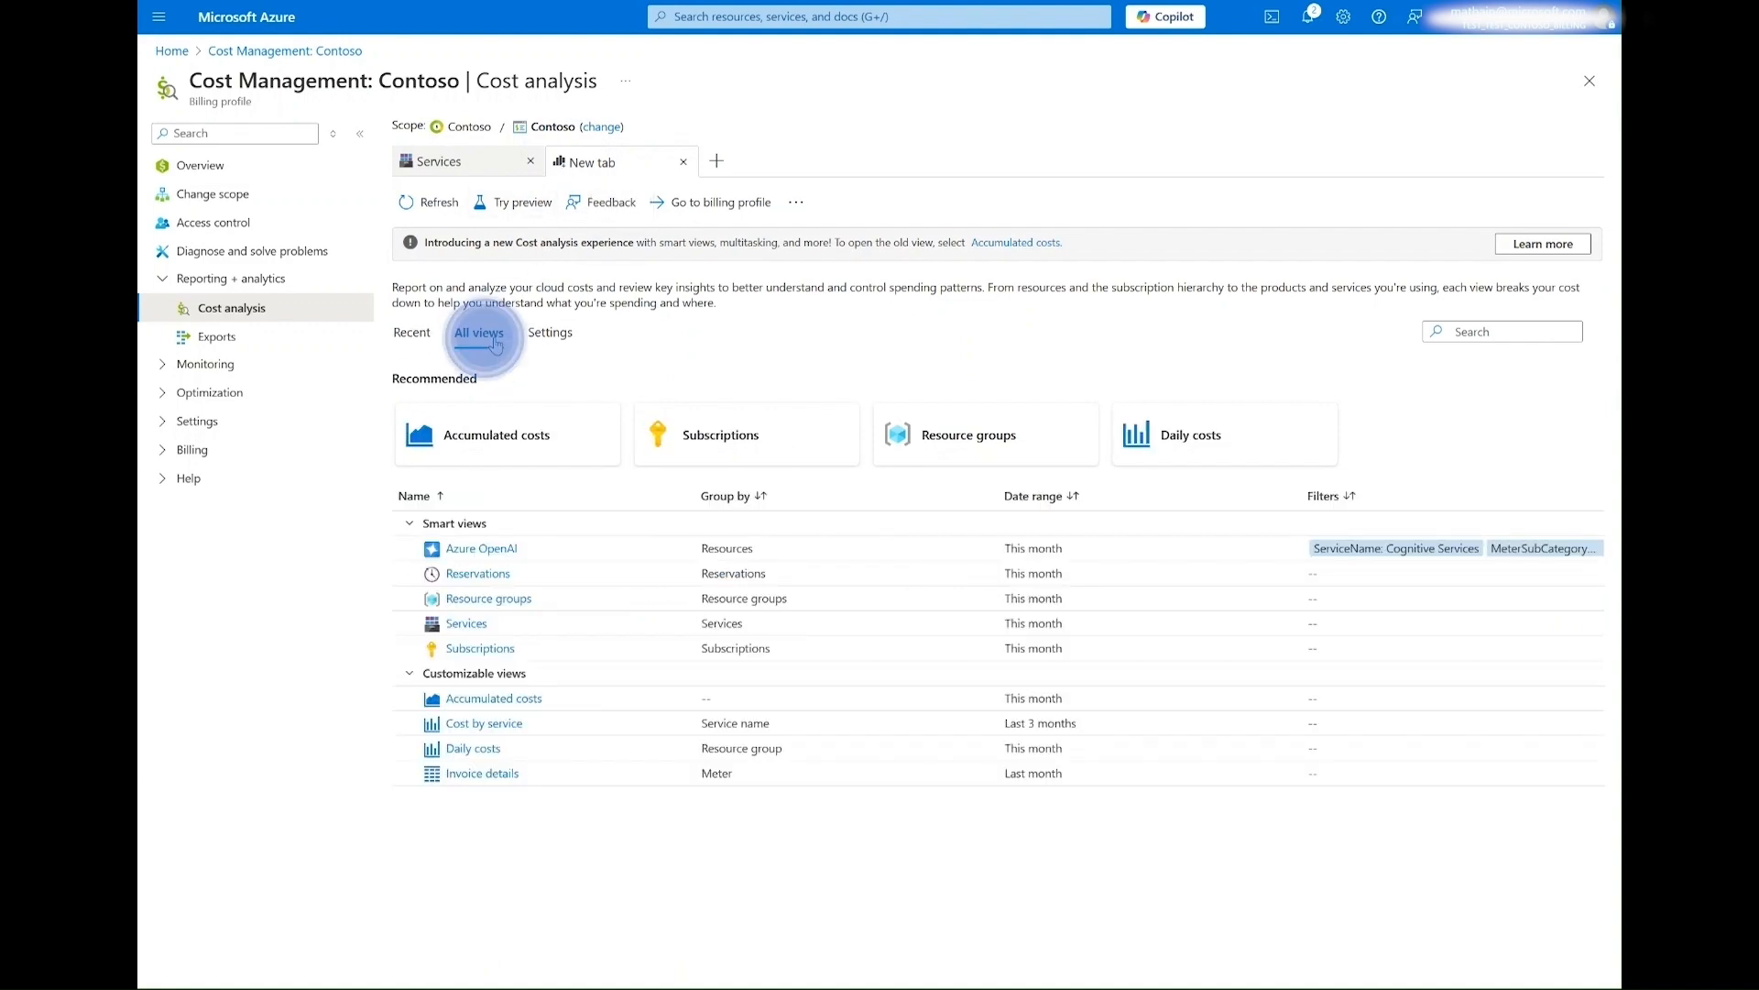
left_click(479, 332)
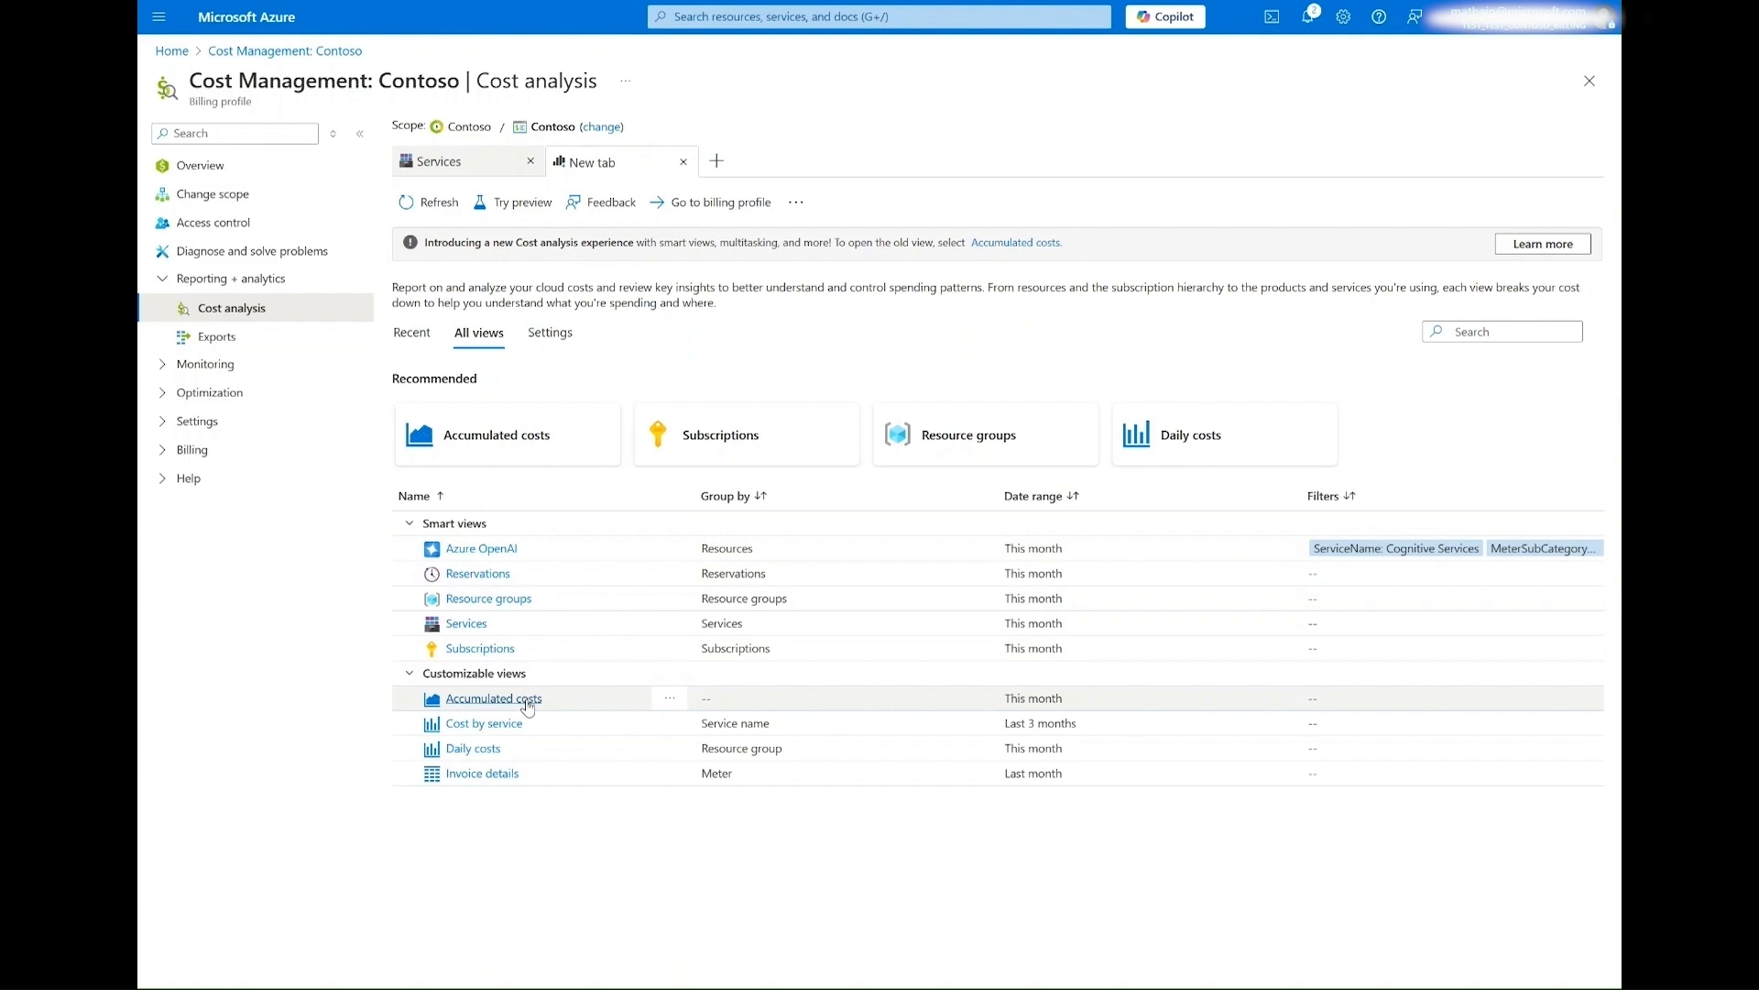
mouse_move(490, 698)
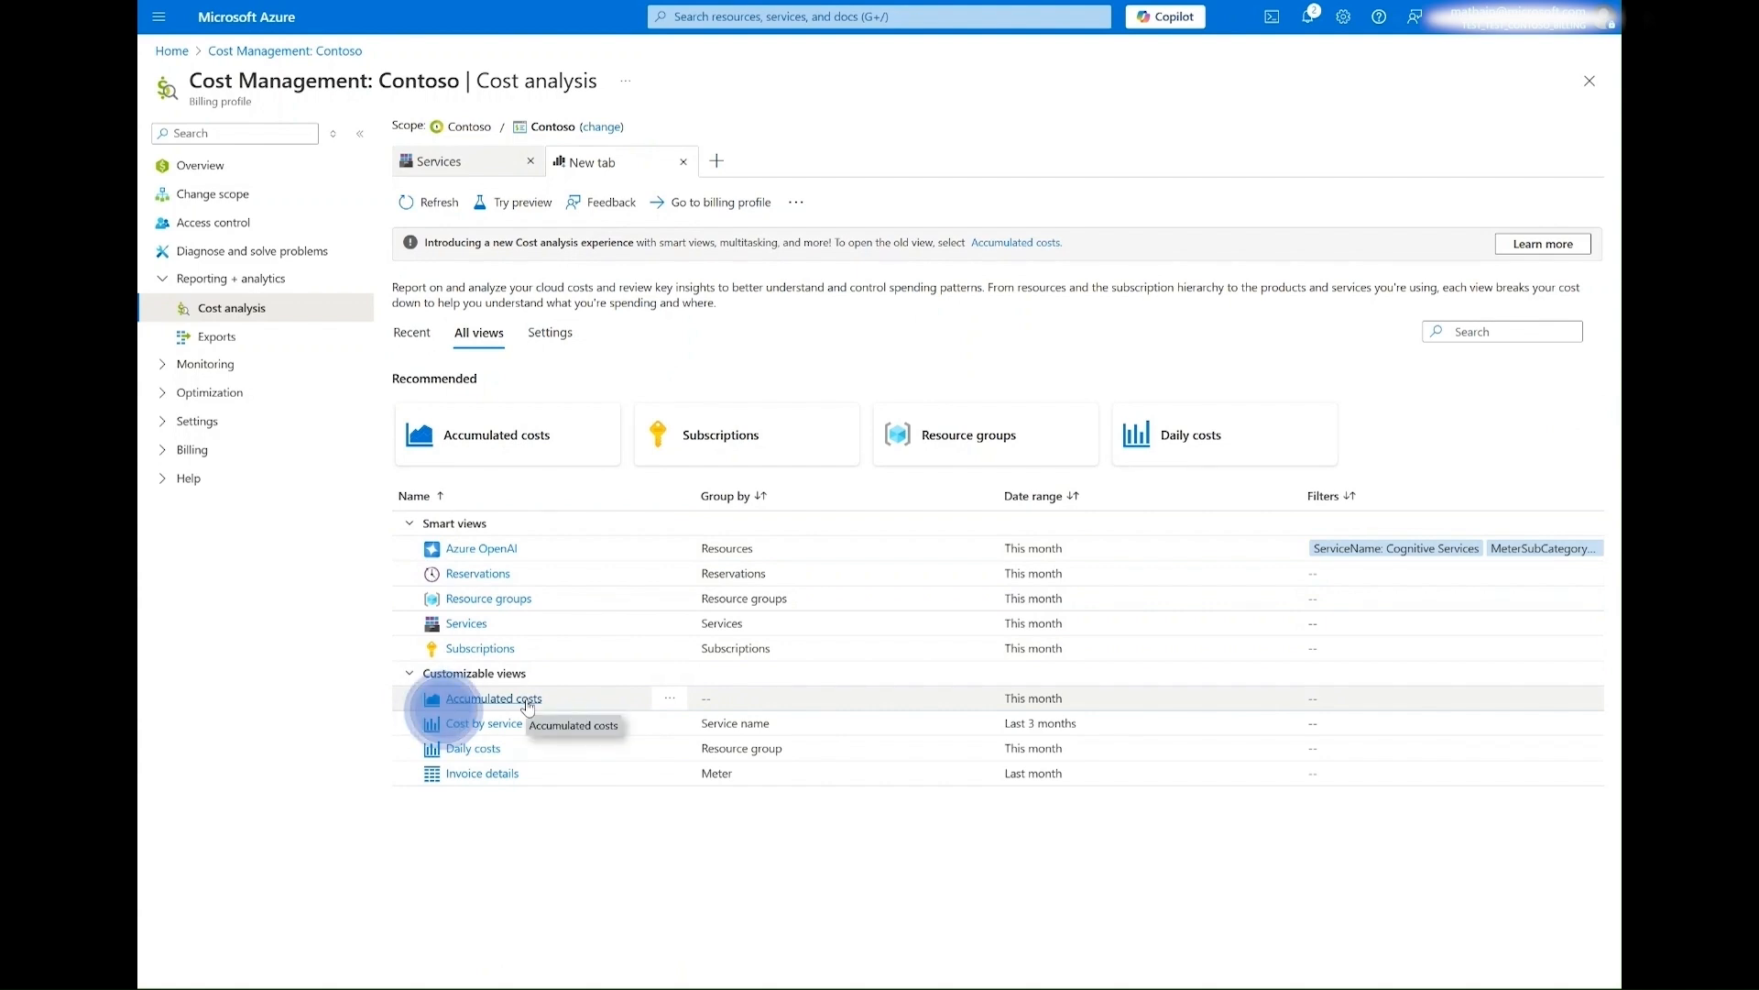
left_click(491, 698)
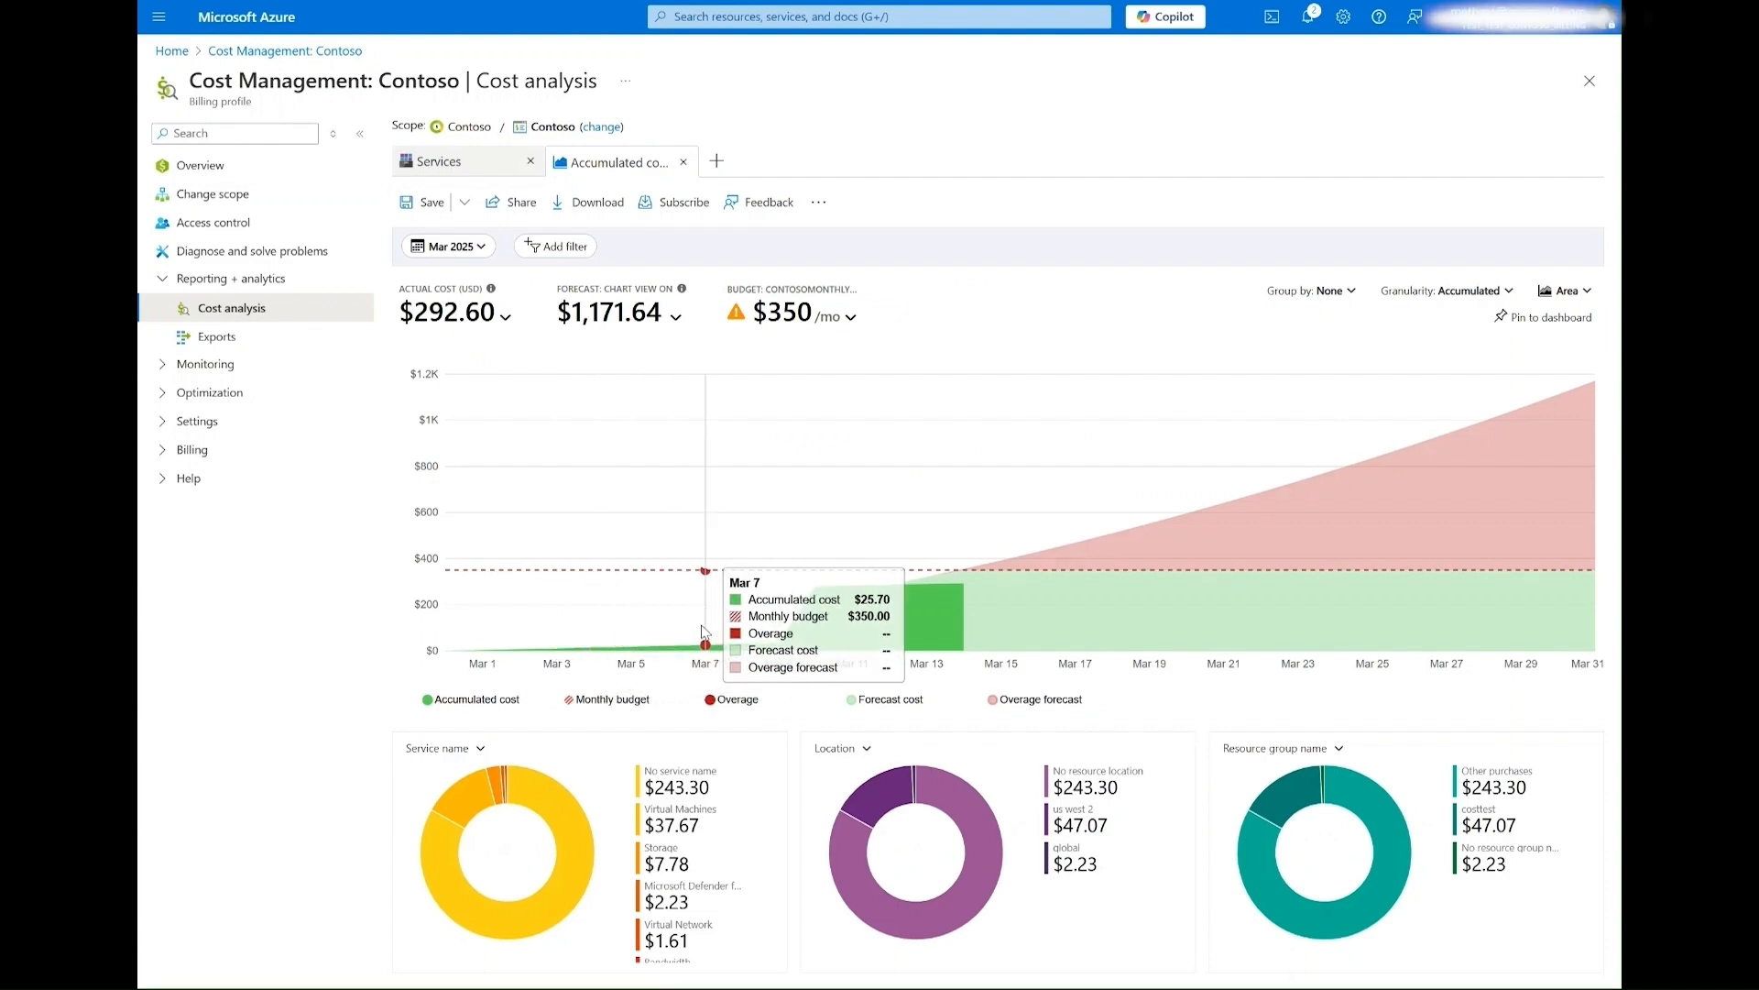
mouse_move(707, 754)
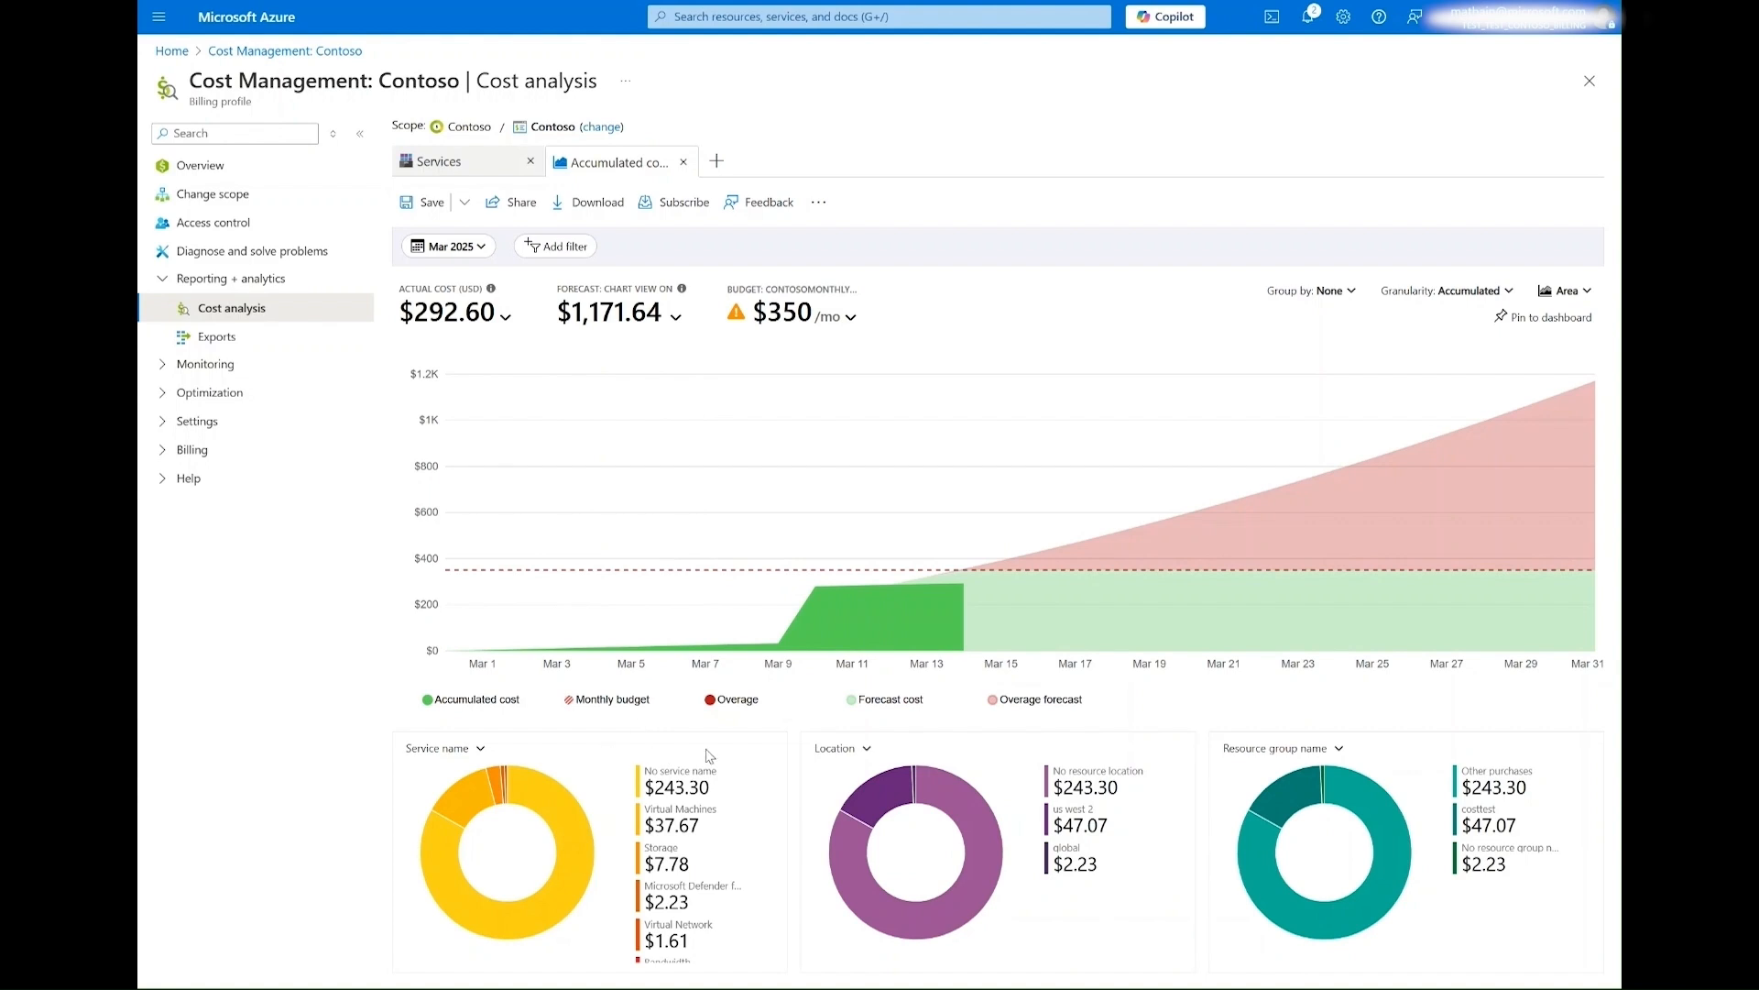
mouse_move(1233, 749)
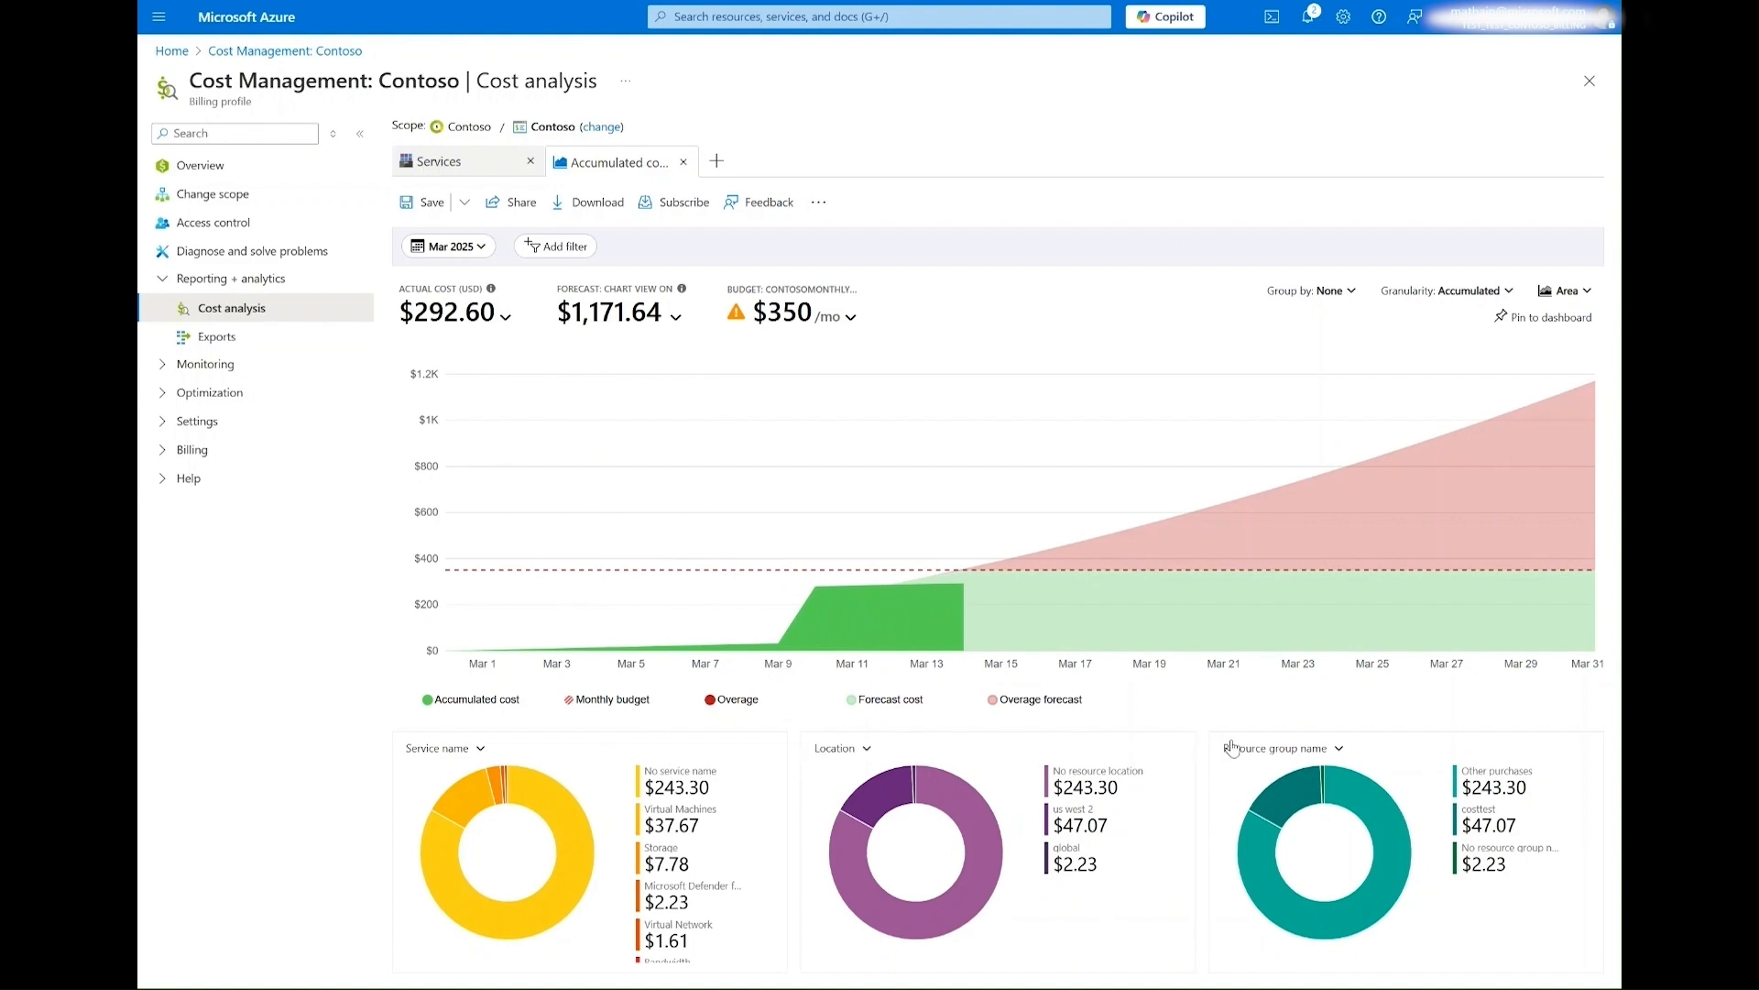
mouse_move(558, 570)
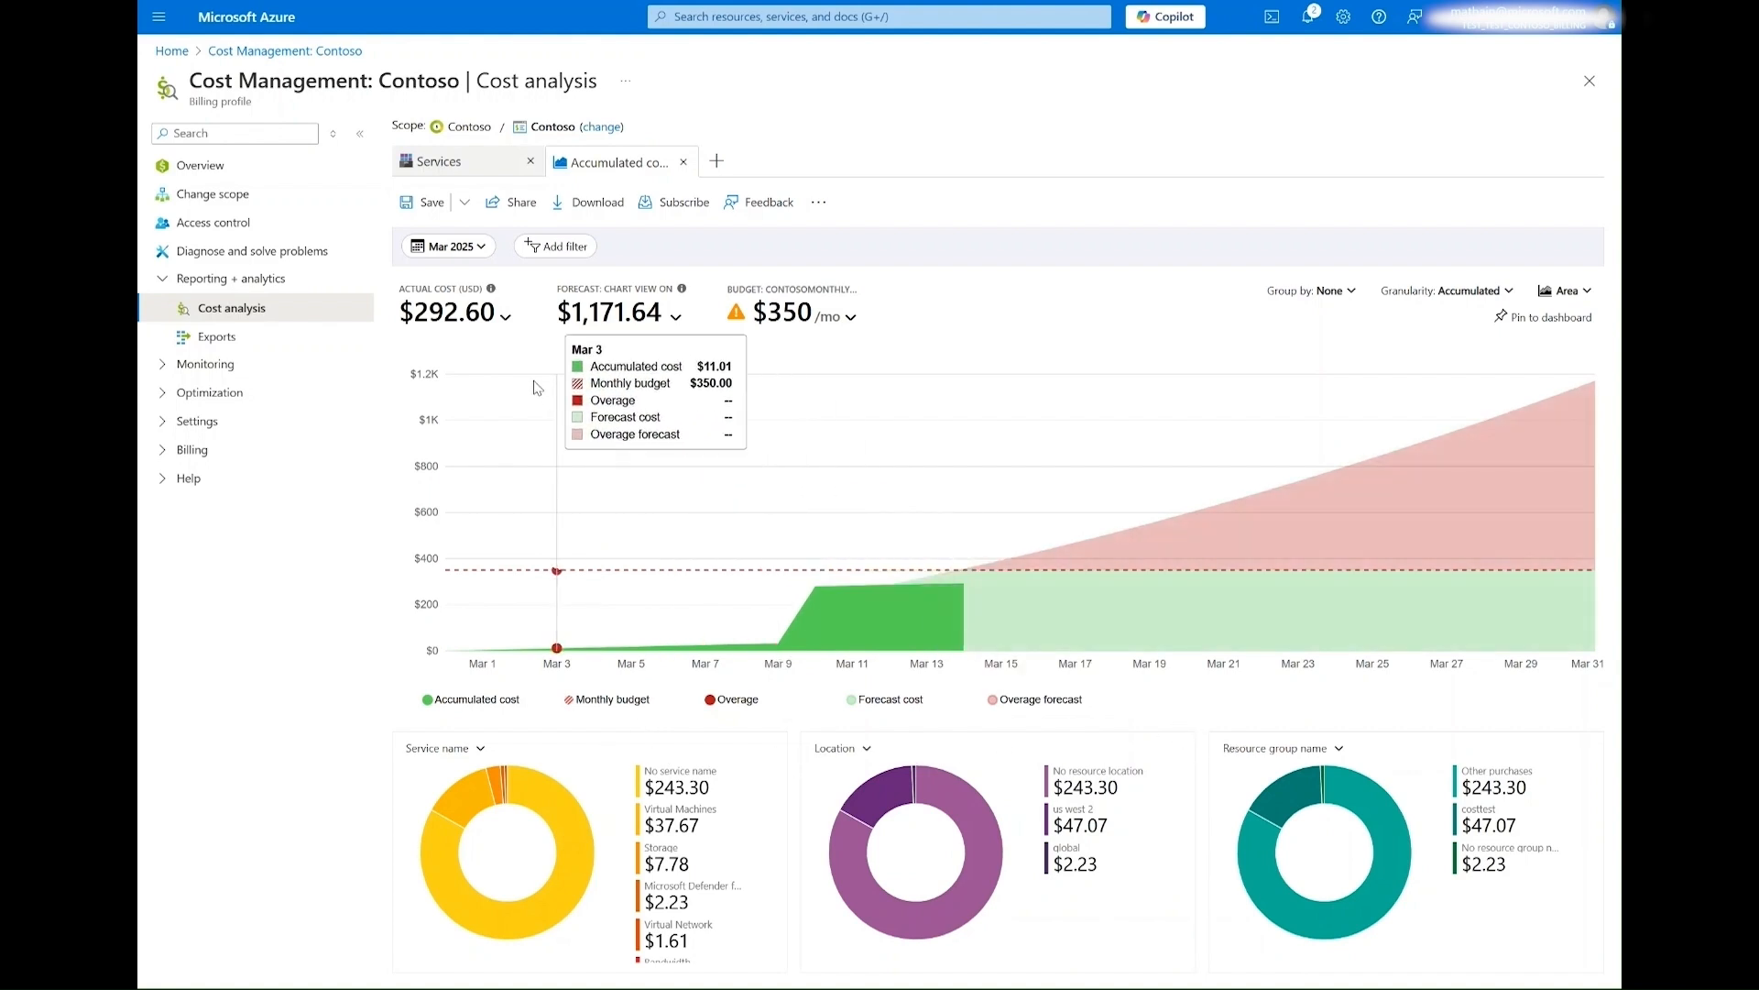
left_click(504, 315)
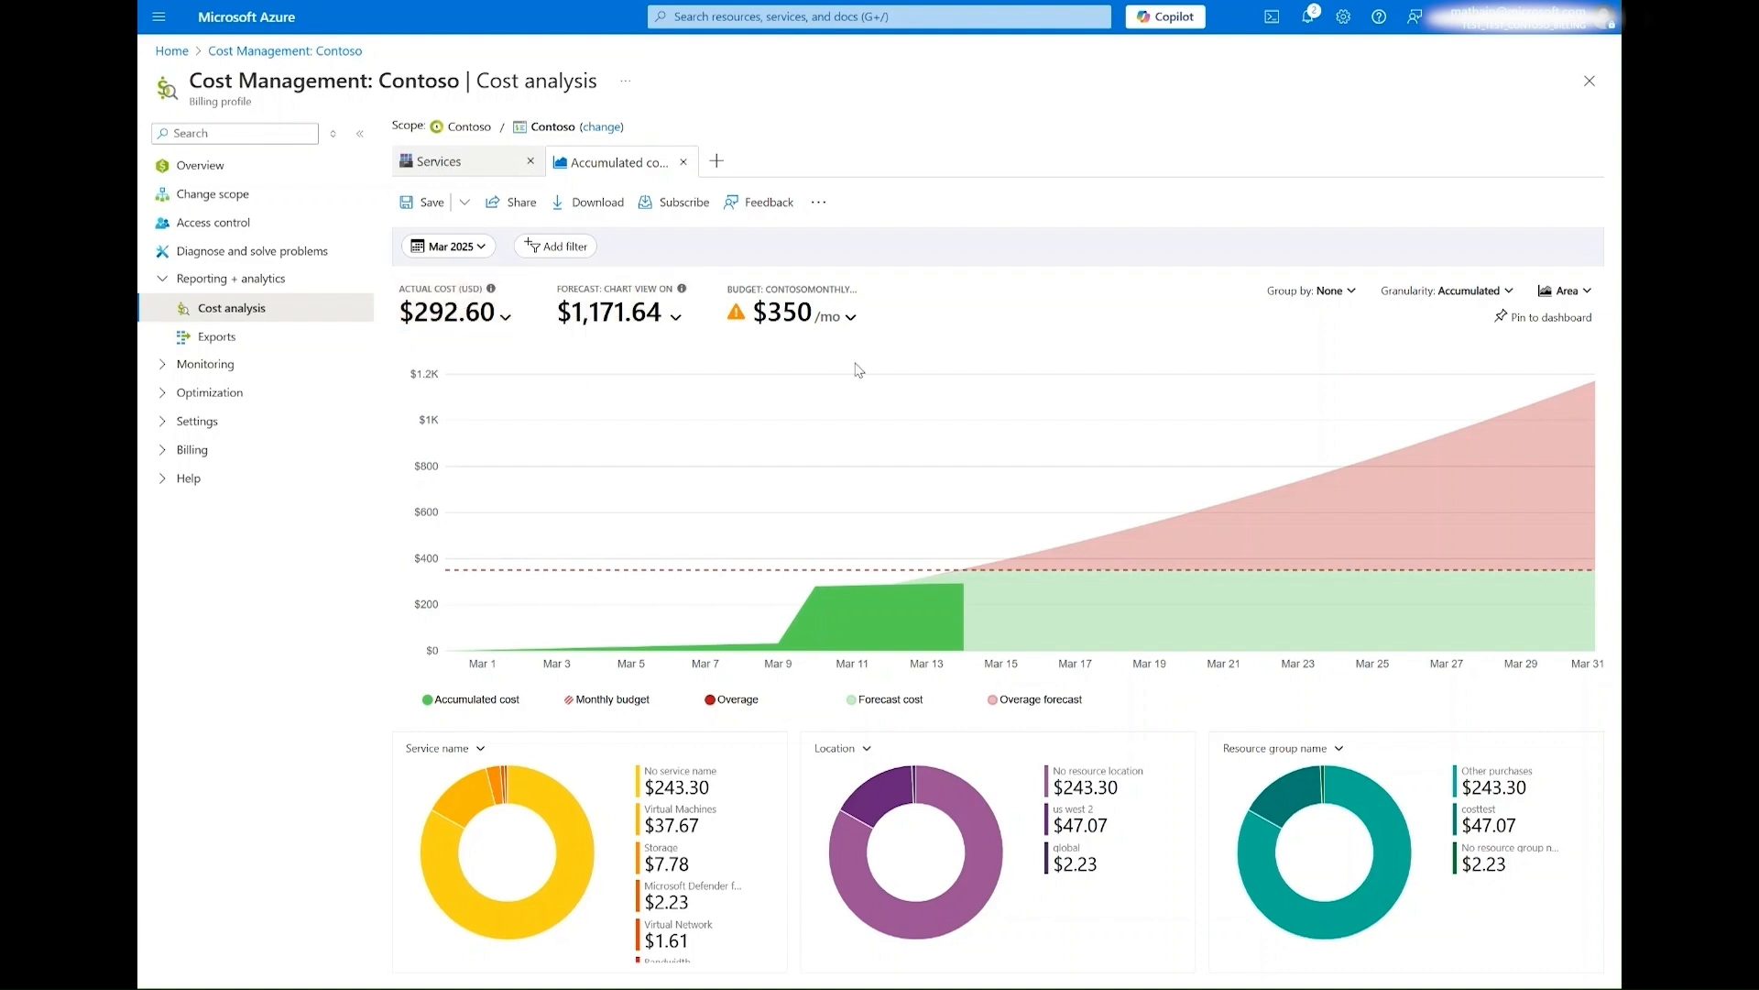
mouse_move(1591, 406)
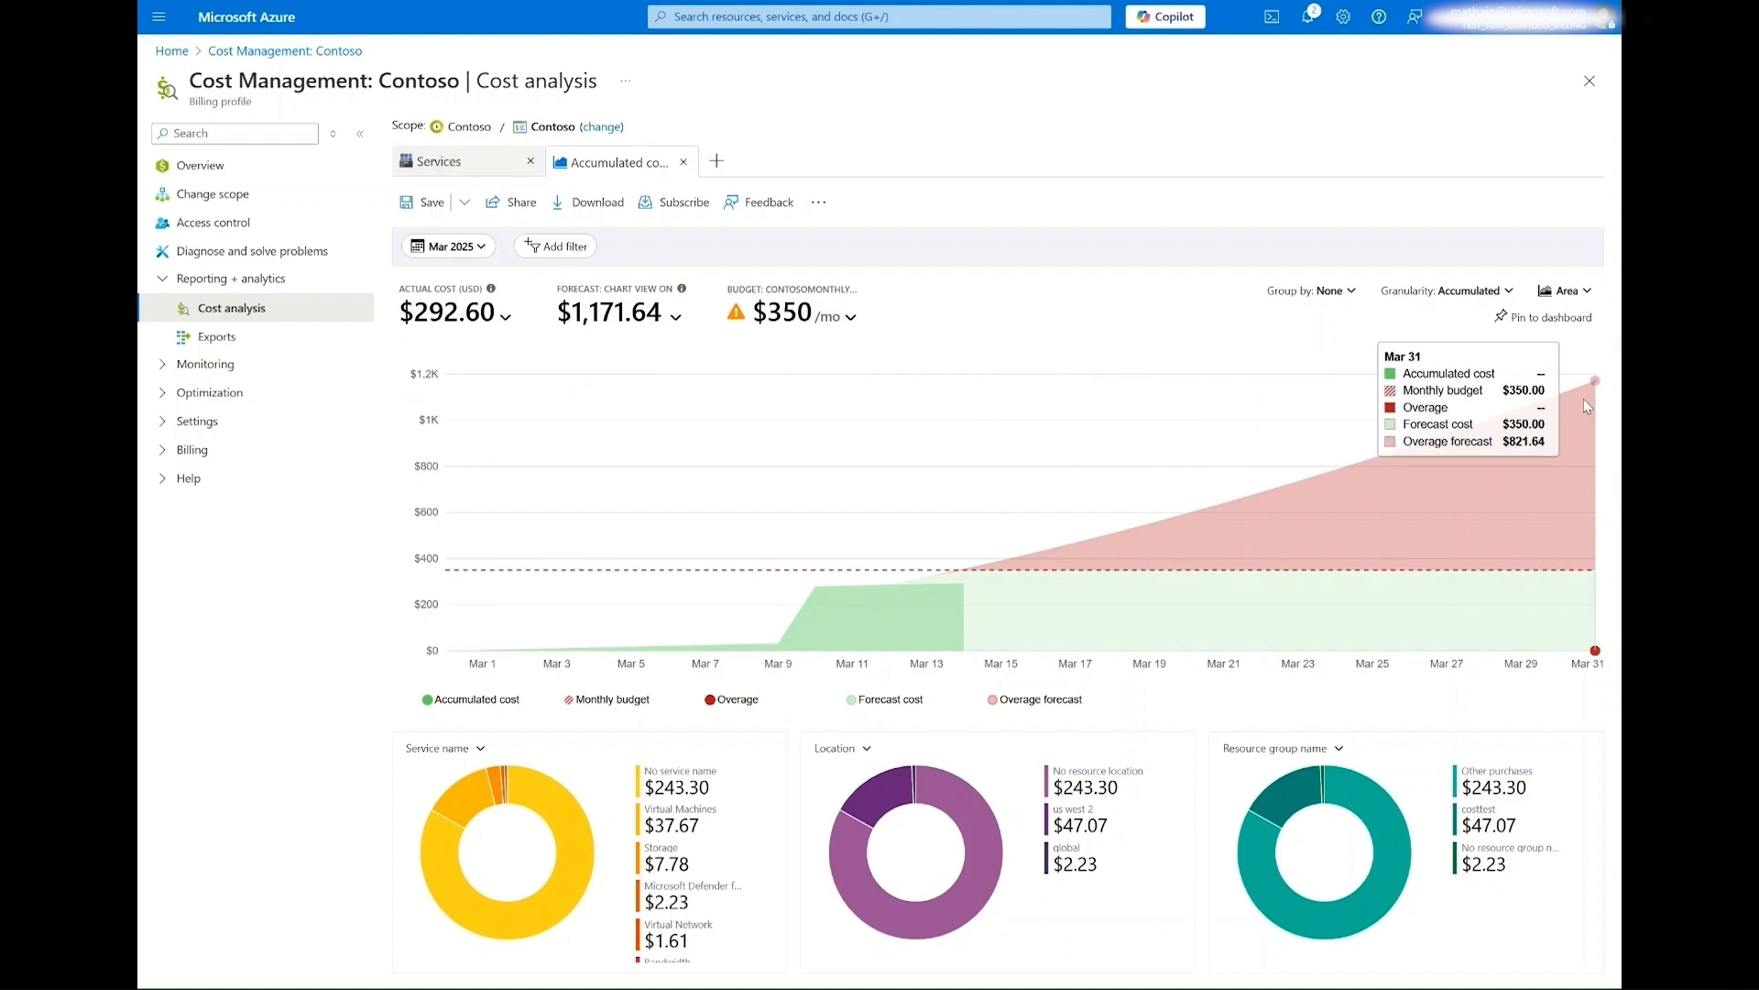
left_click(446, 246)
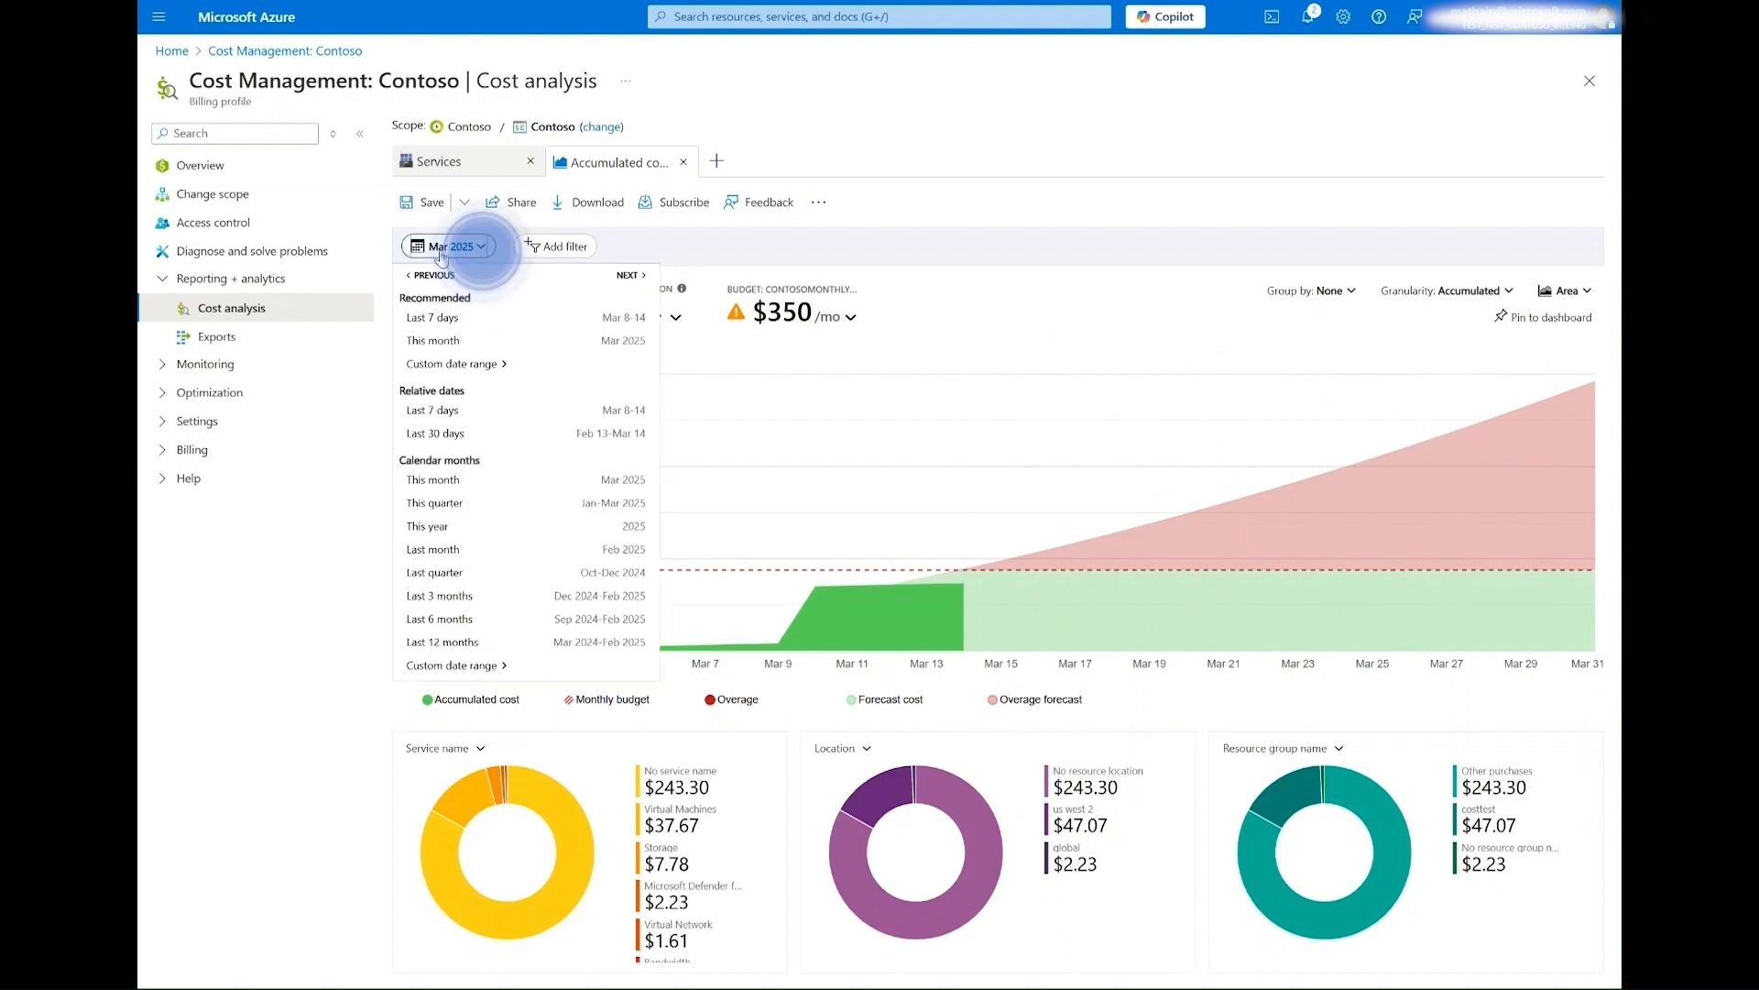
left_click(447, 245)
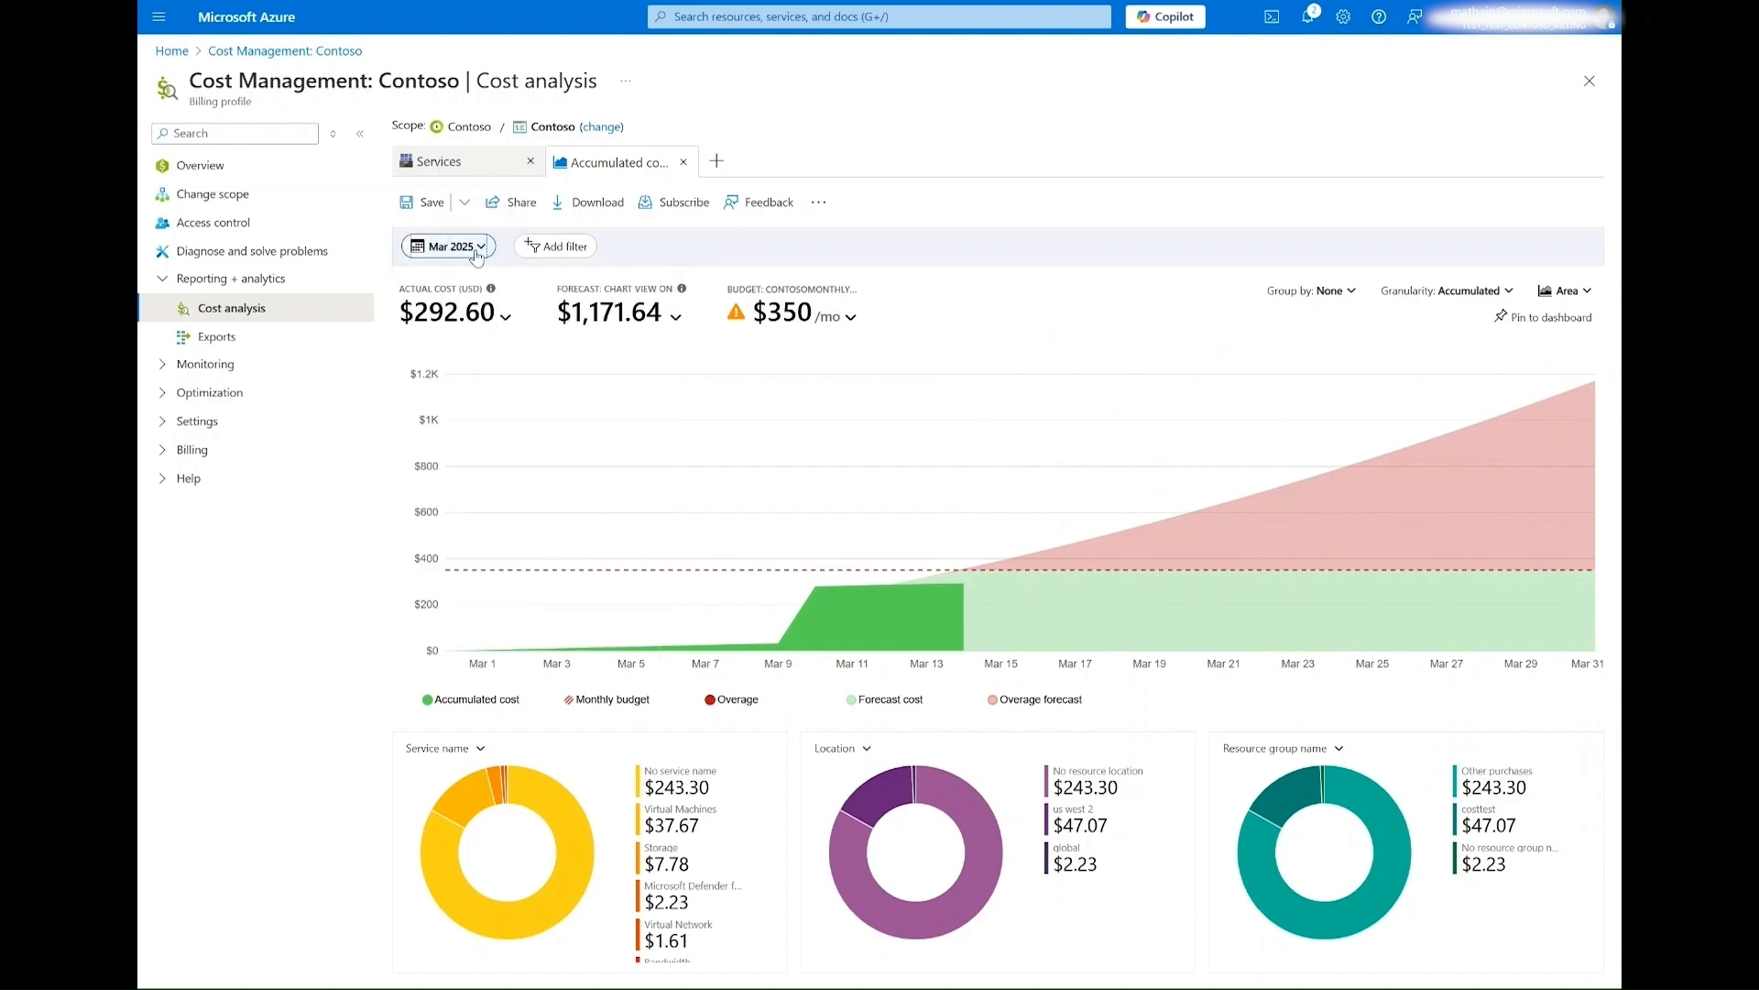
left_click(555, 245)
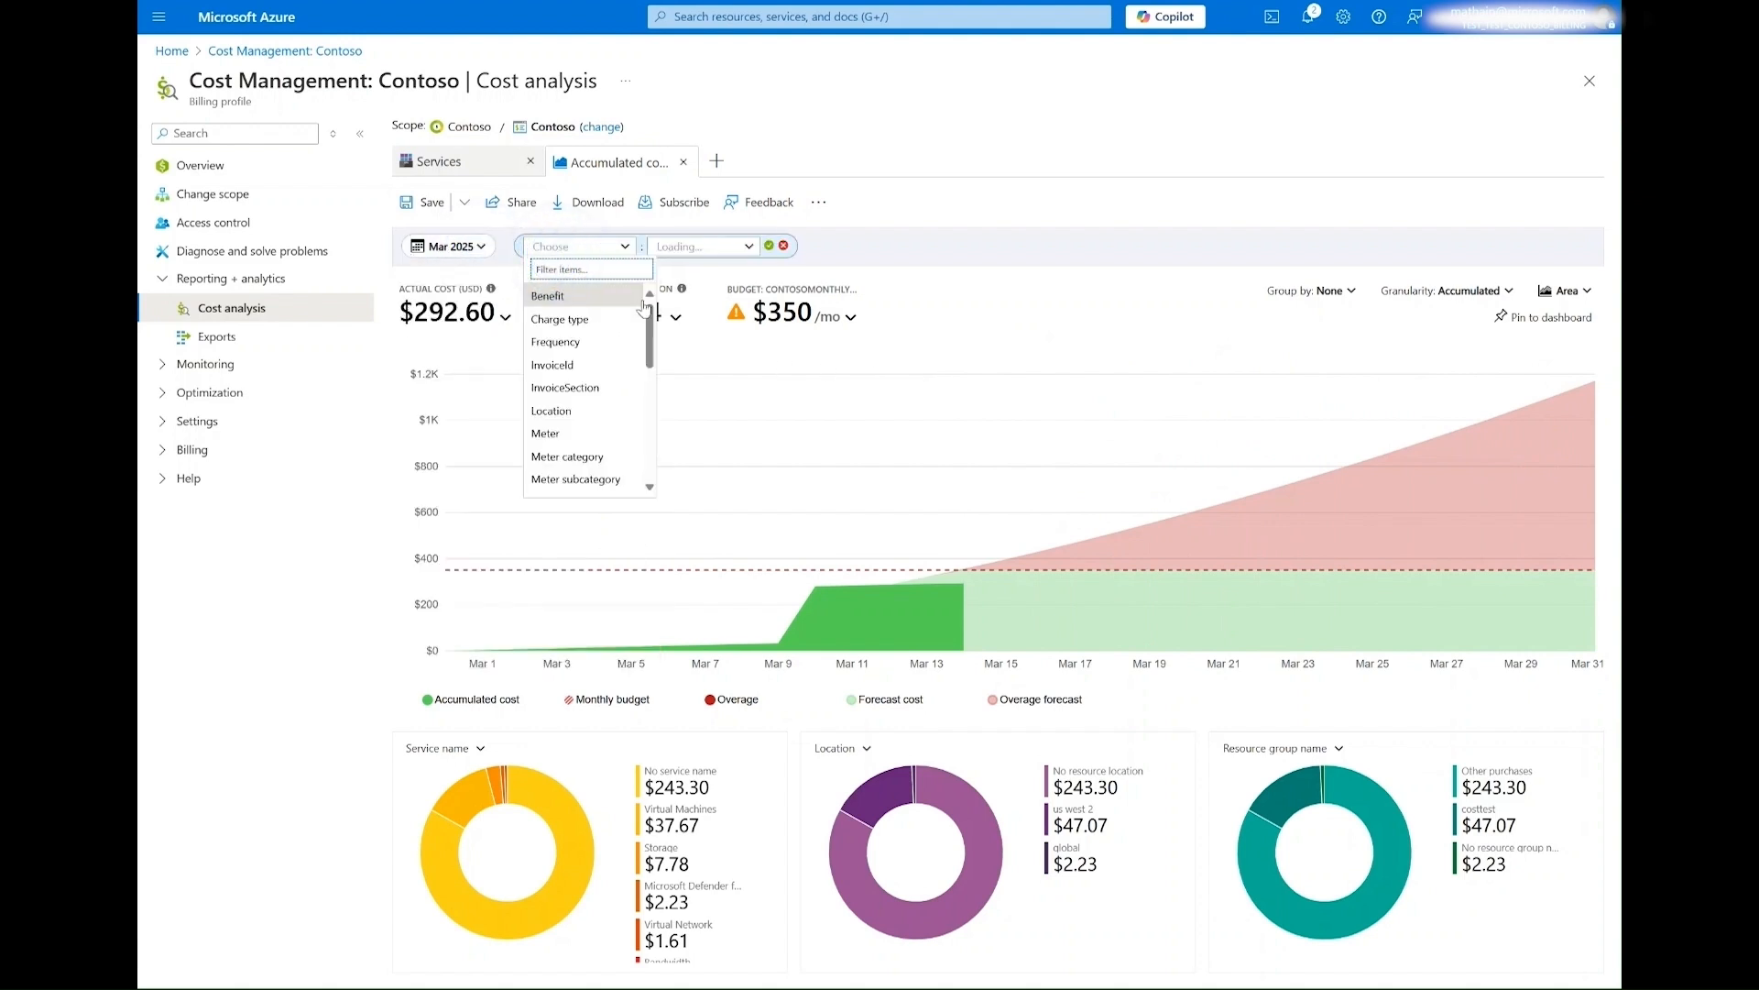
scroll("down", 3)
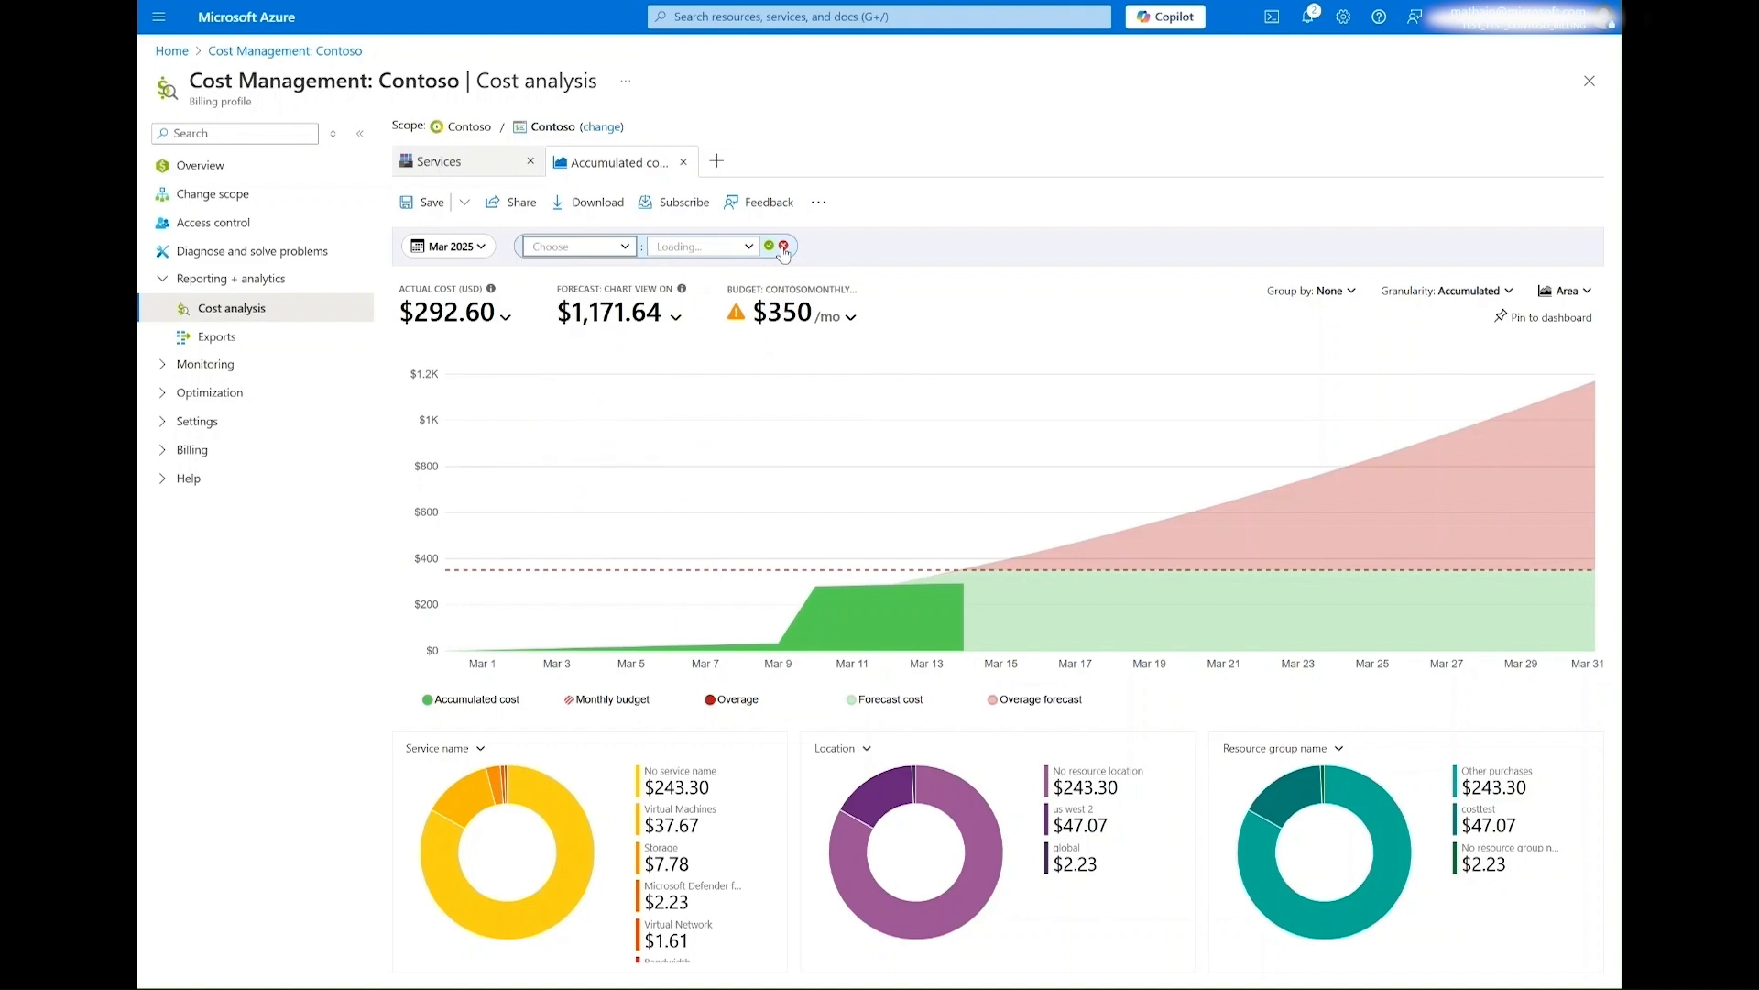
left_click(782, 246)
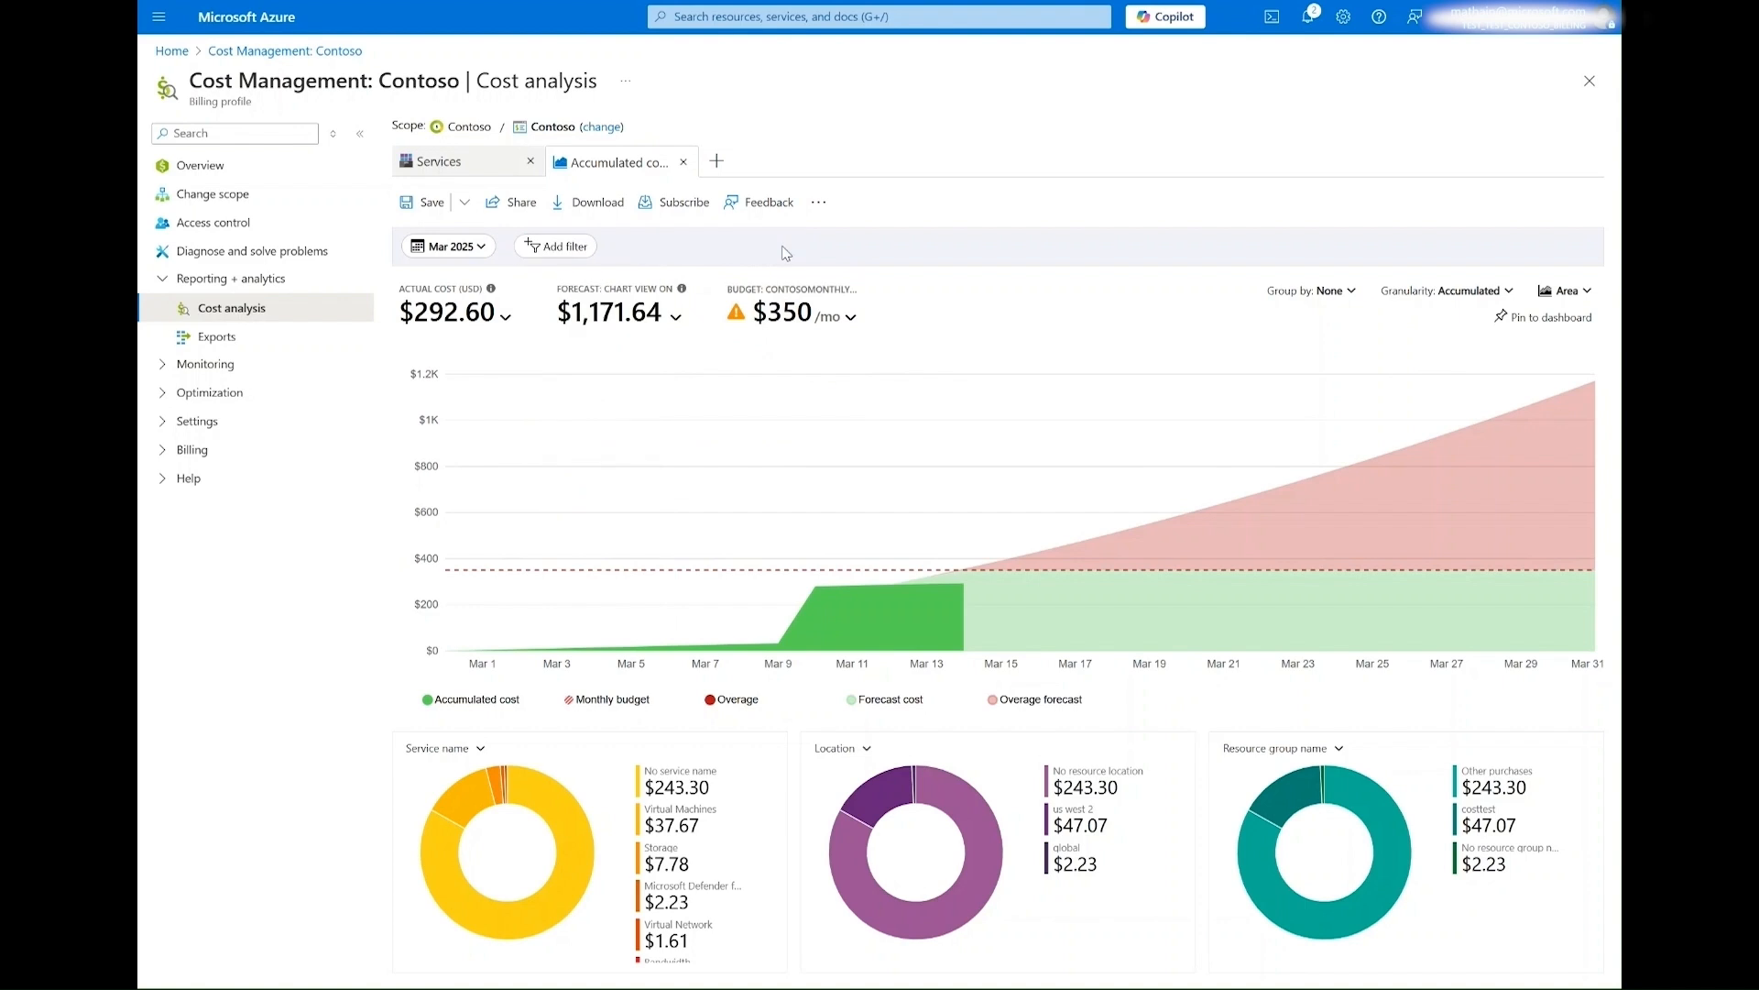
mouse_move(878, 260)
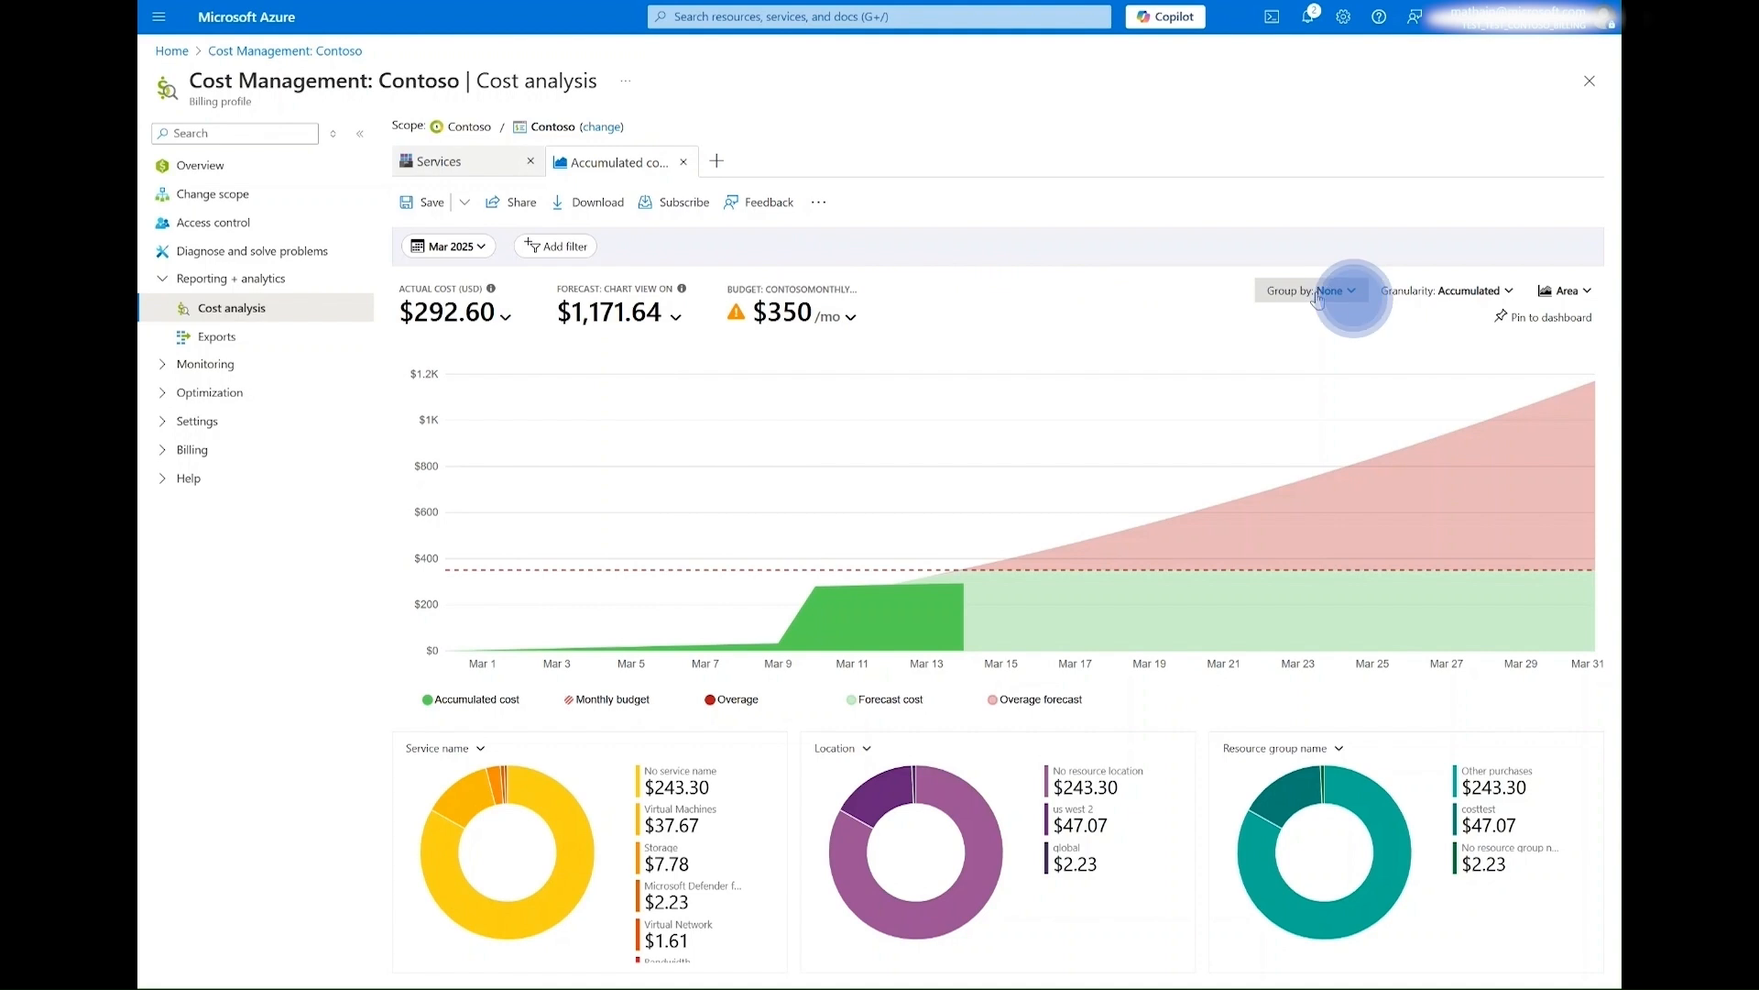
- Set Group by to Resource for the accumulated costs chart
left_click(1310, 289)
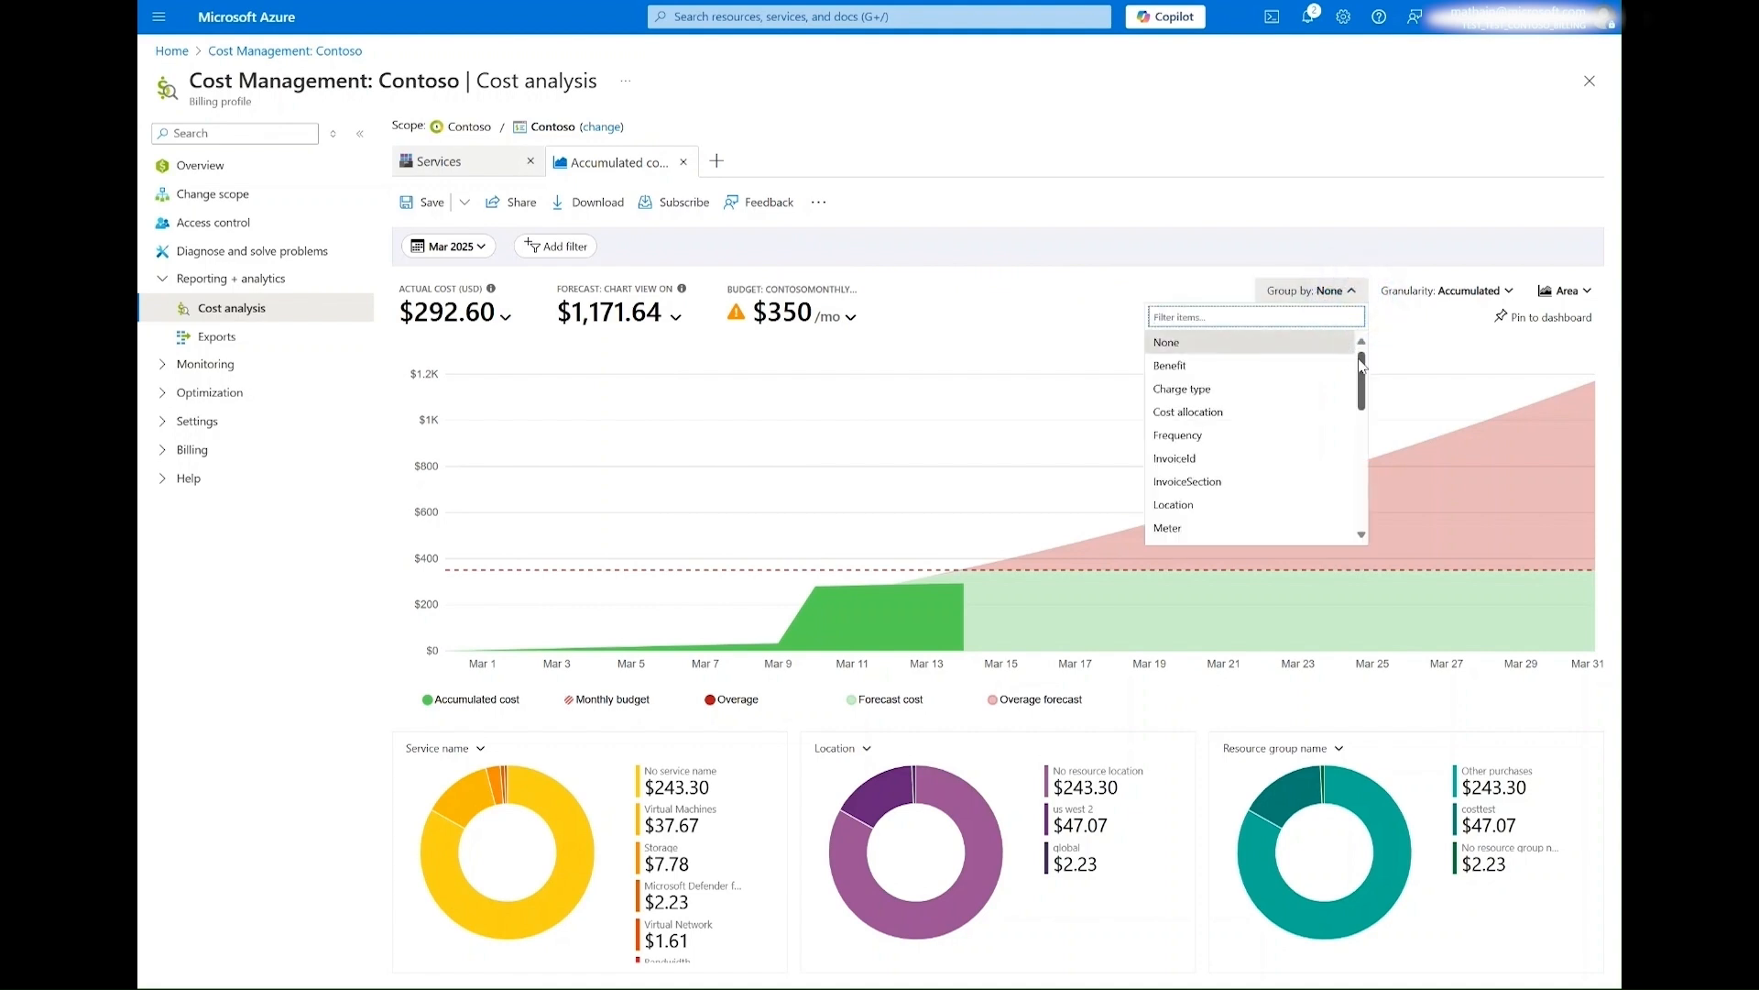
scroll("down", 3)
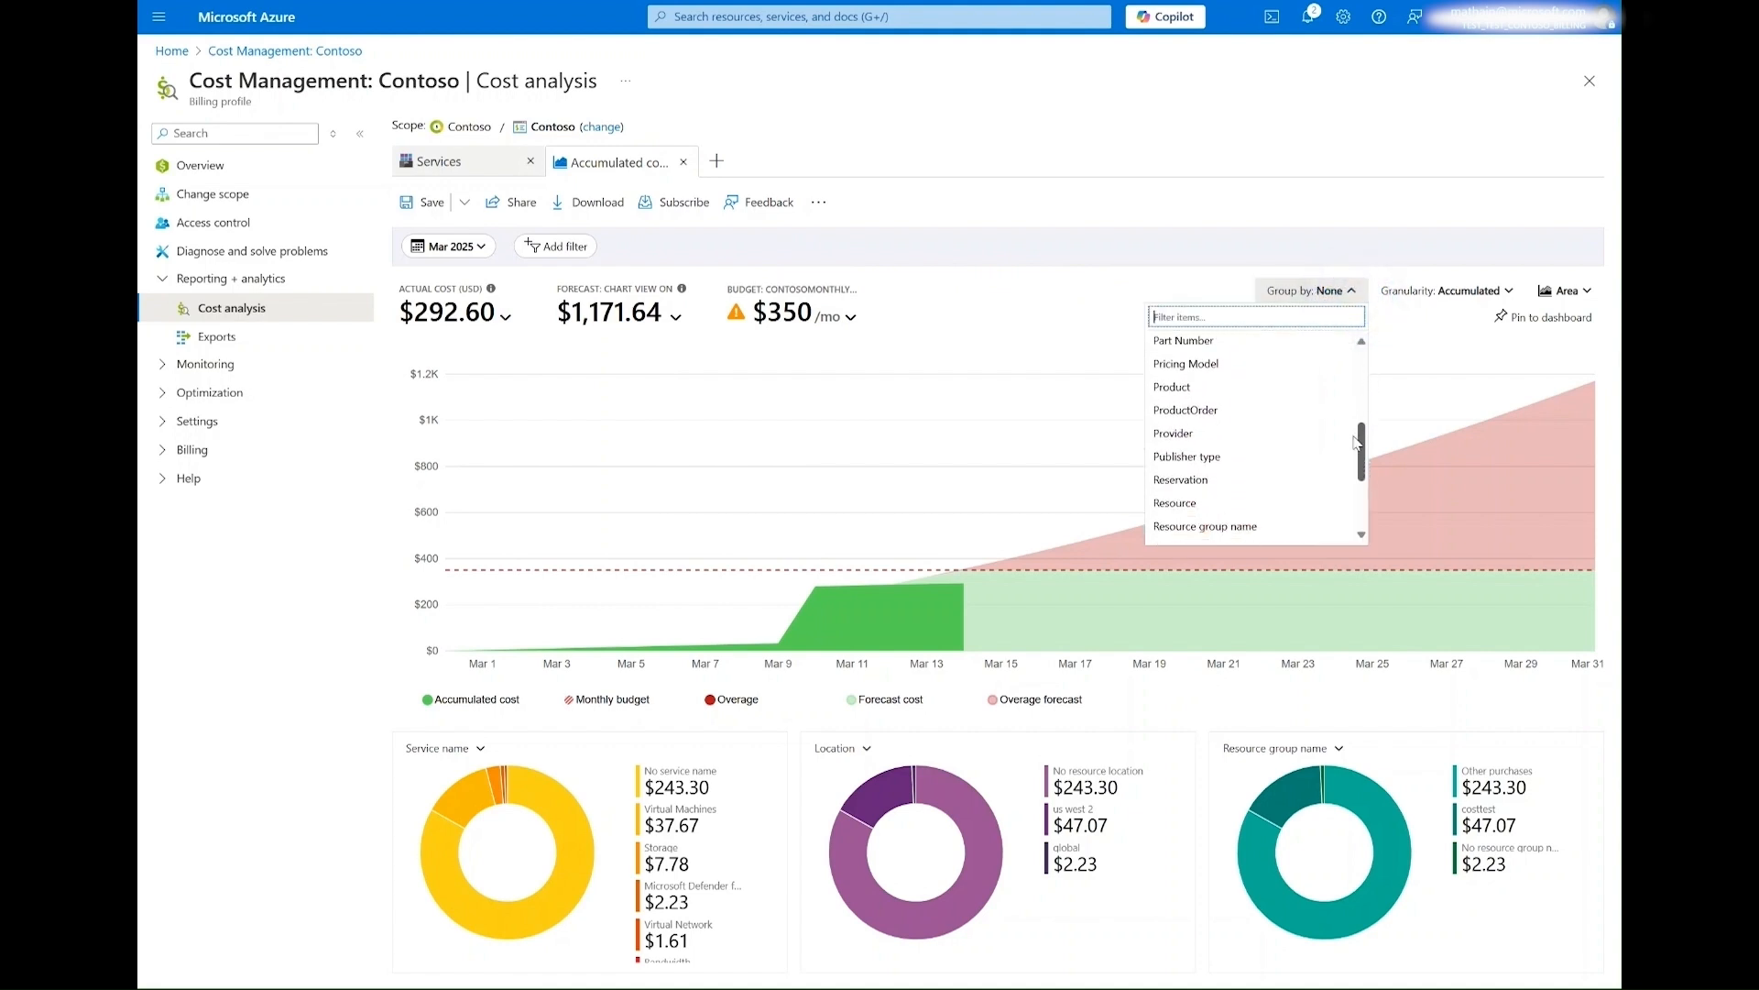
scroll("down", 3)
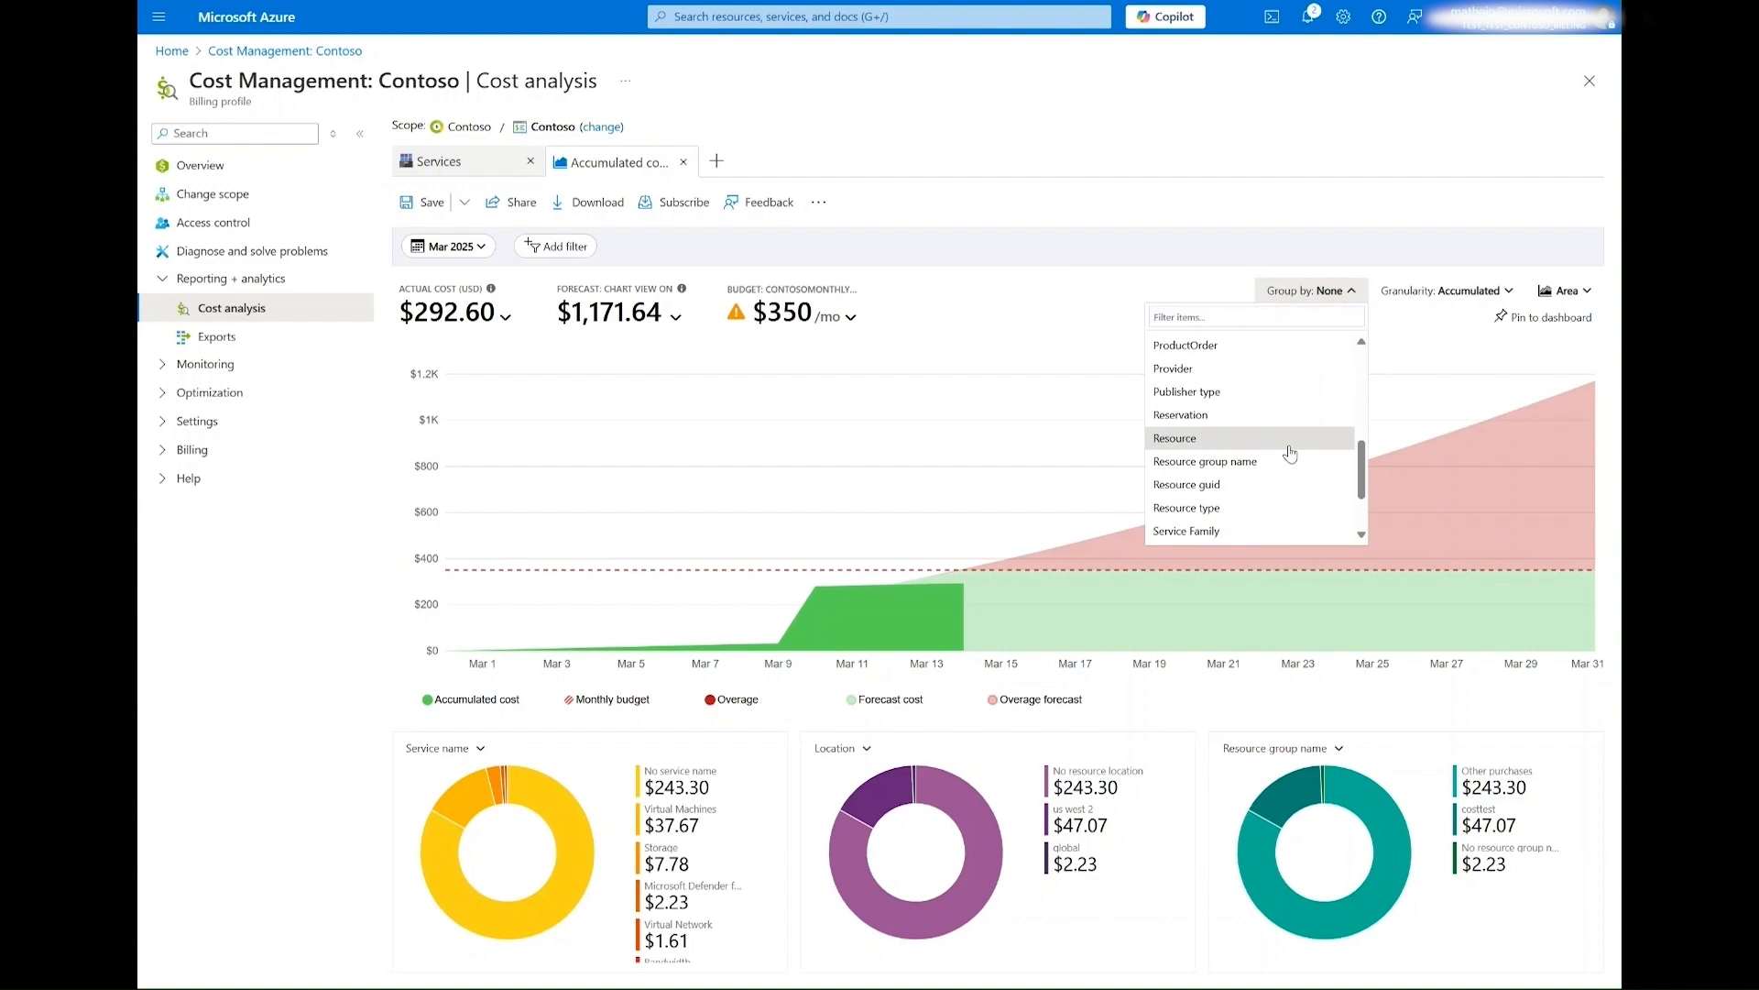
left_click(1175, 438)
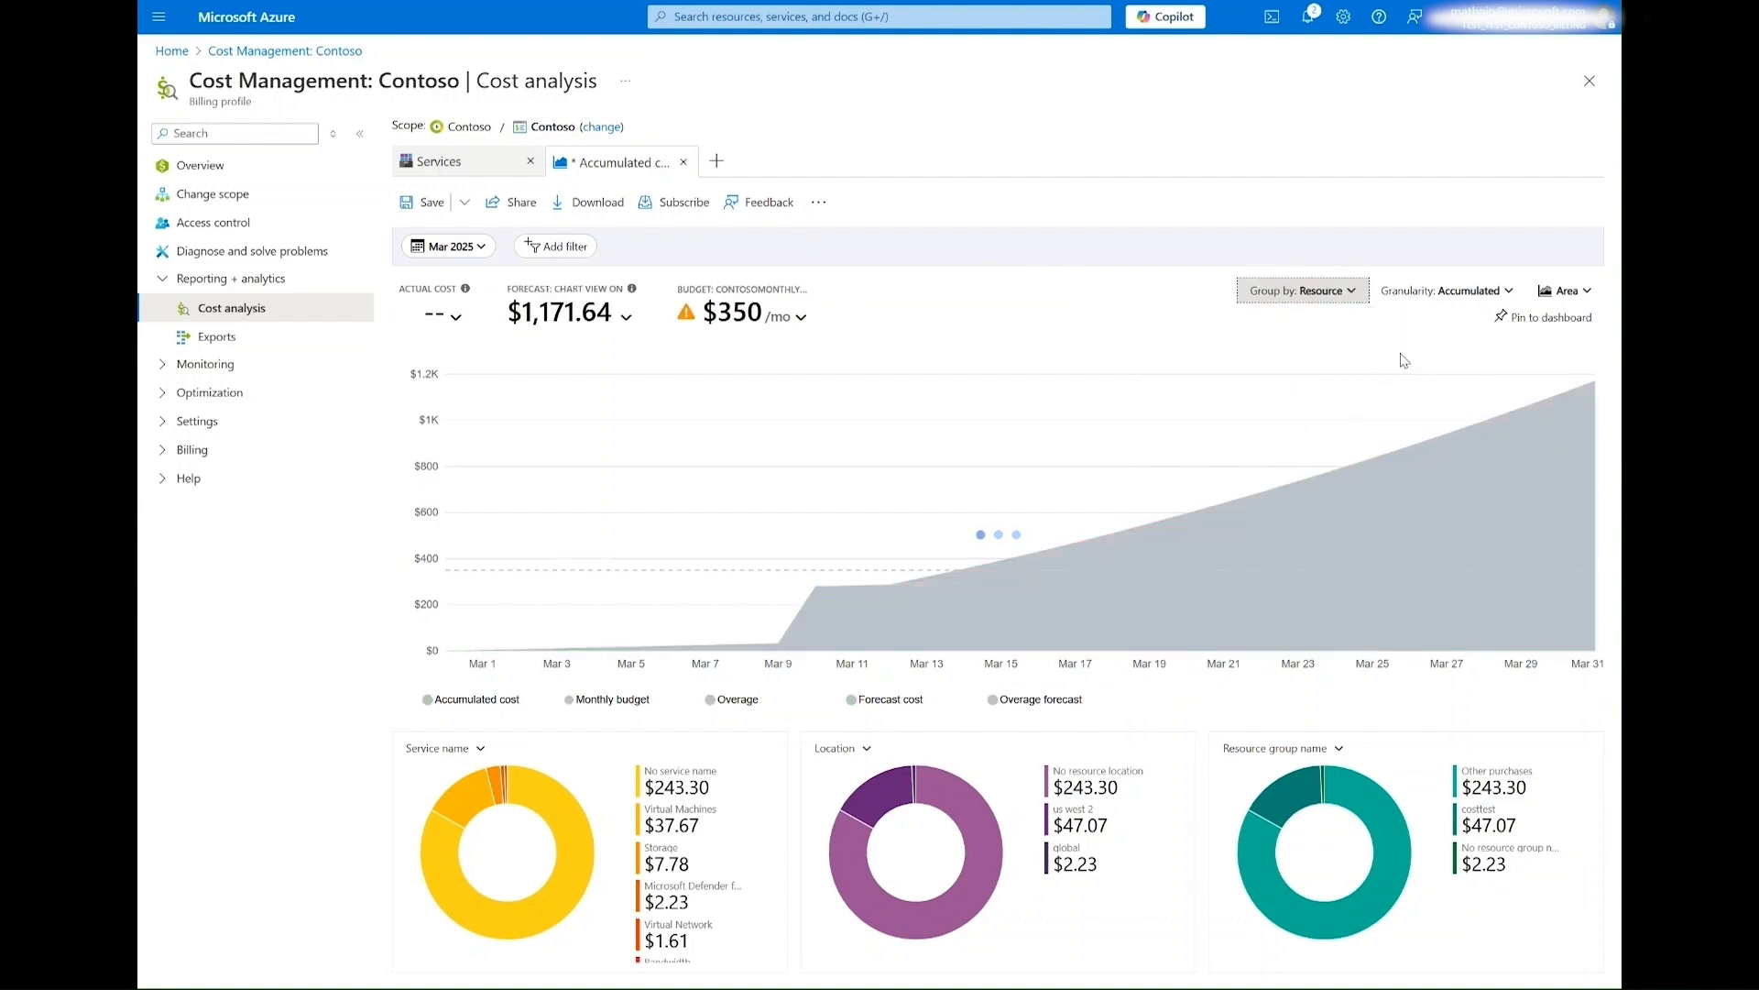
- Review the Granularity choices, then show the Area, Line, Column and Table chart types
left_click(1448, 290)
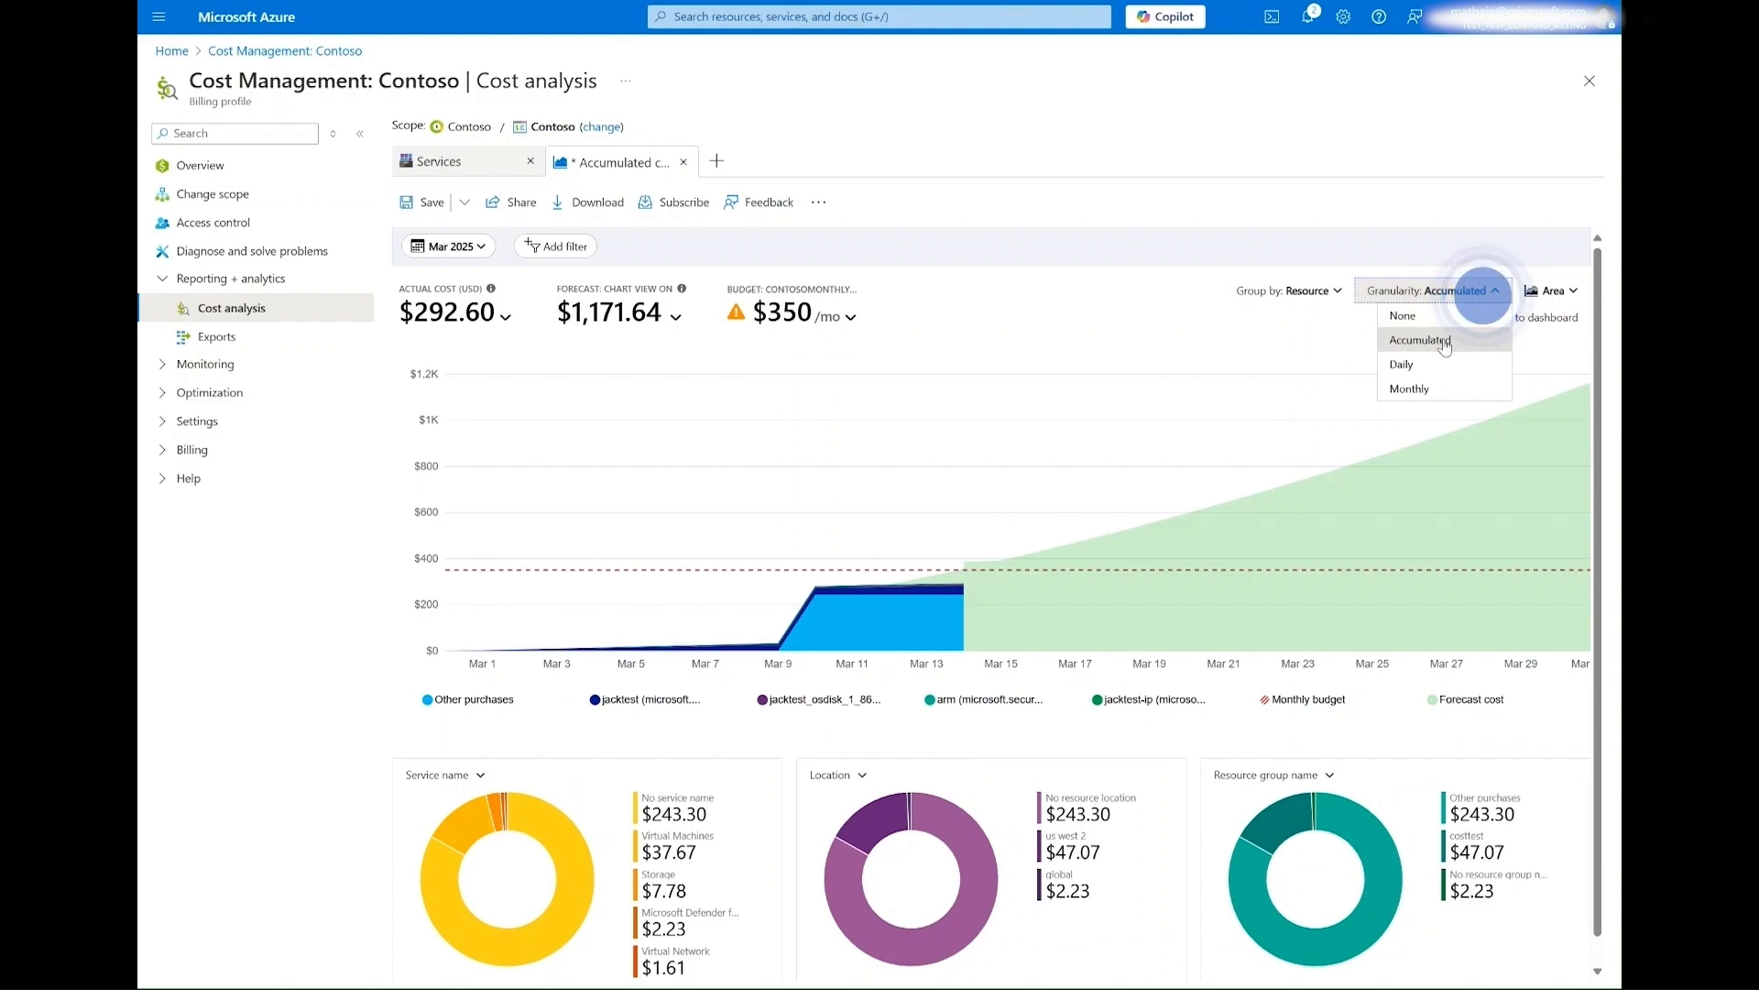
mouse_move(1439, 389)
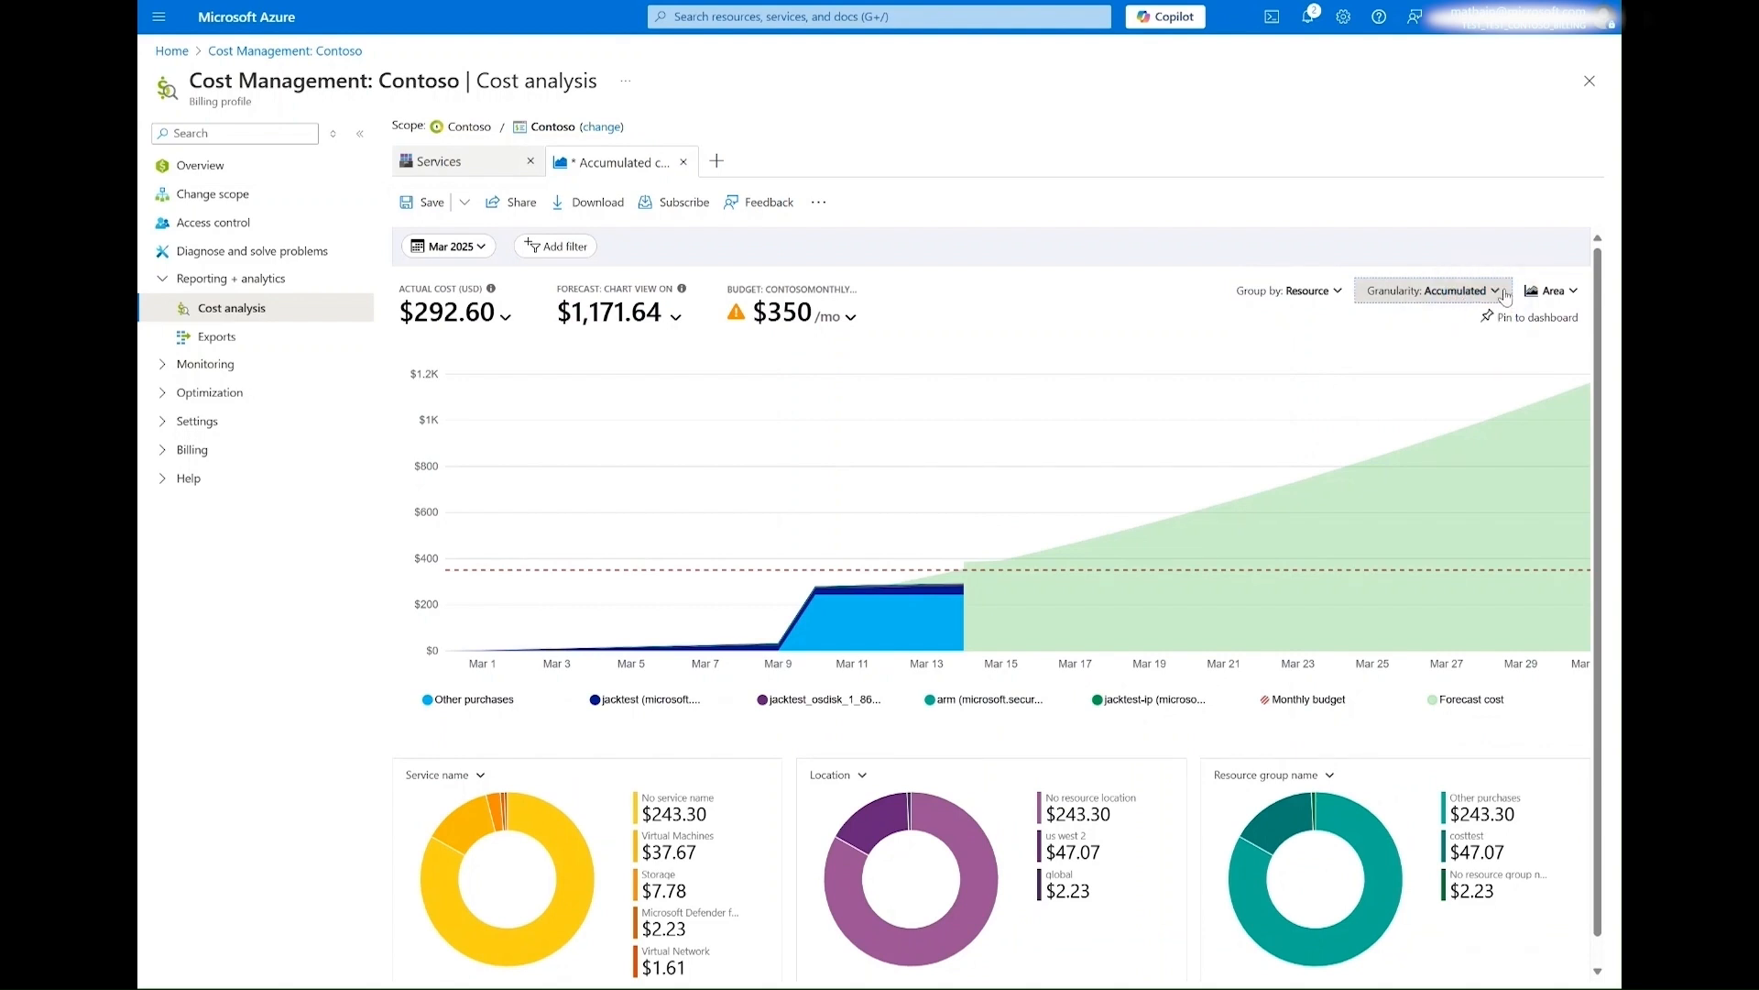
left_click(1553, 291)
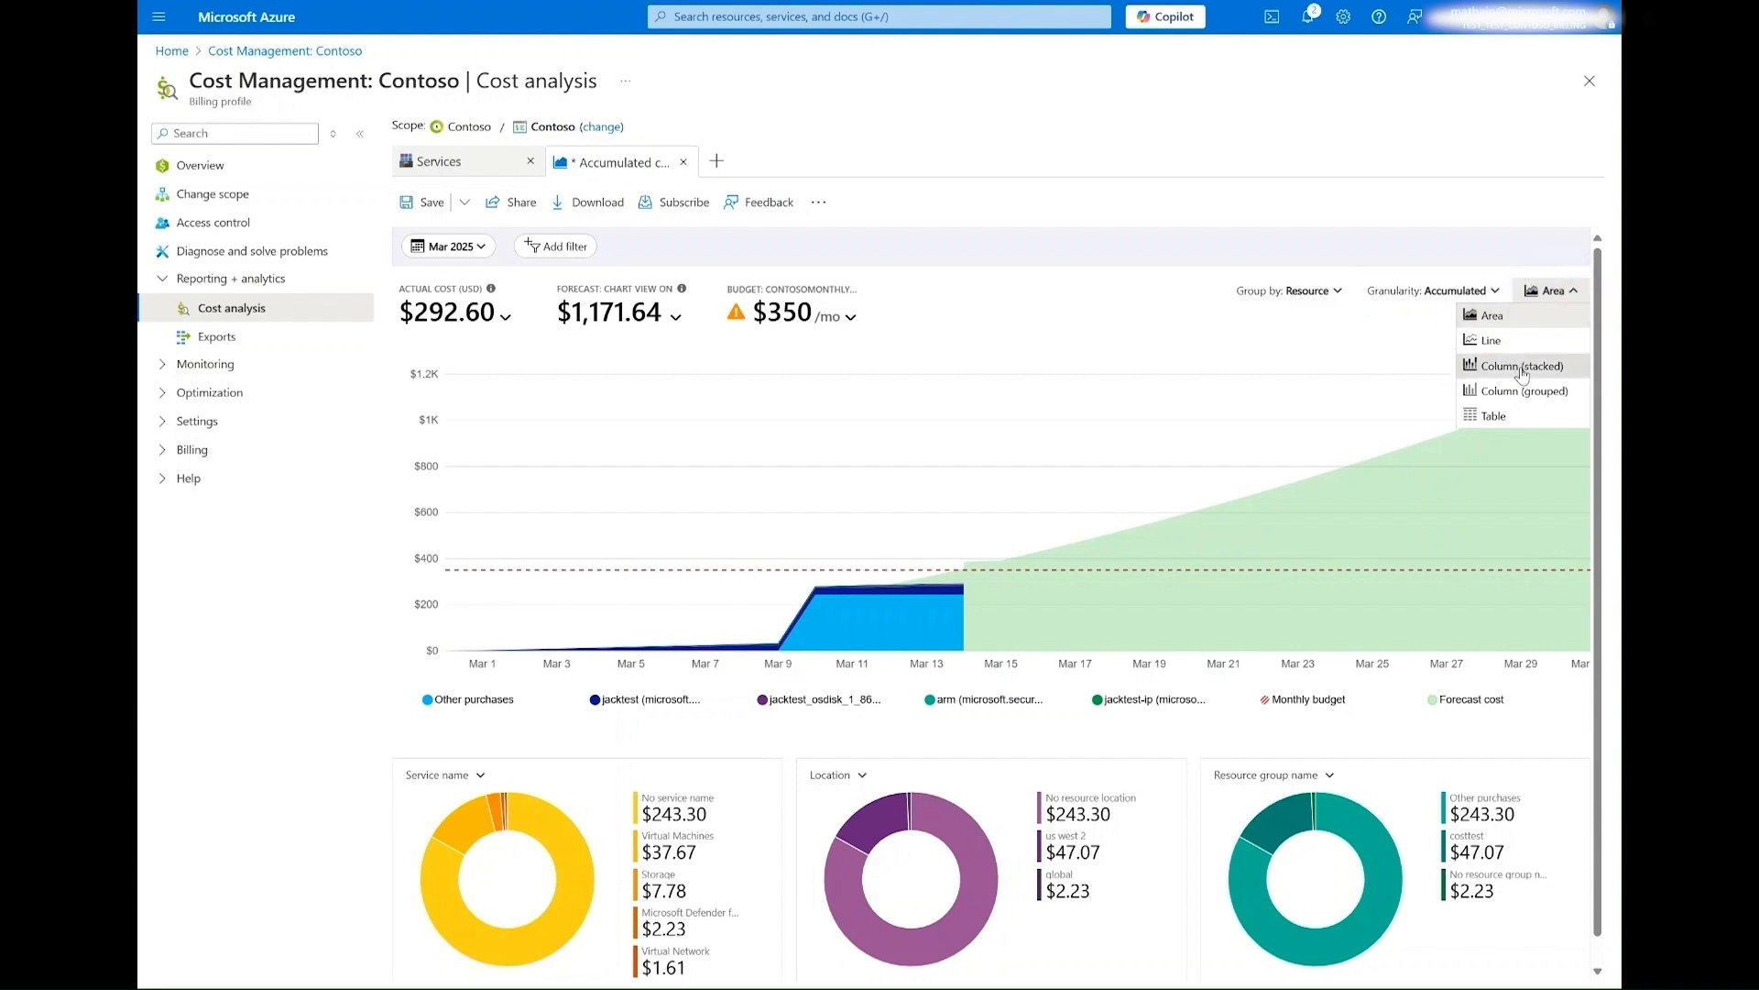
mouse_move(1523, 415)
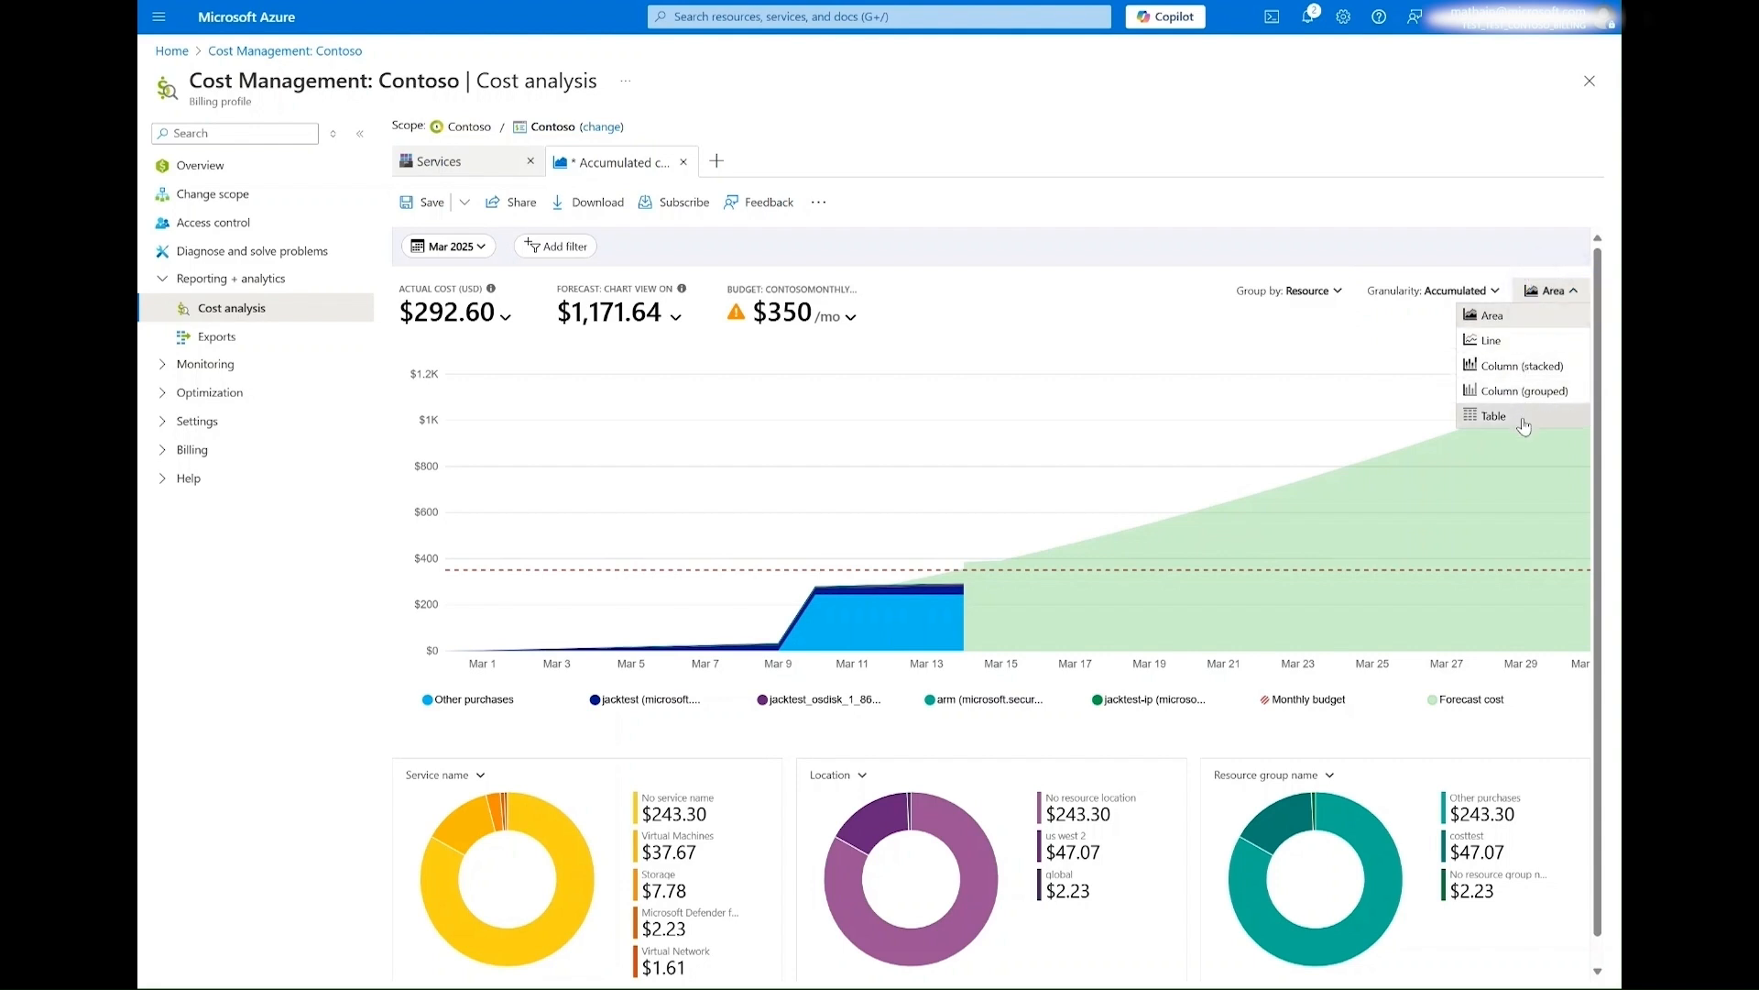
mouse_move(1285, 455)
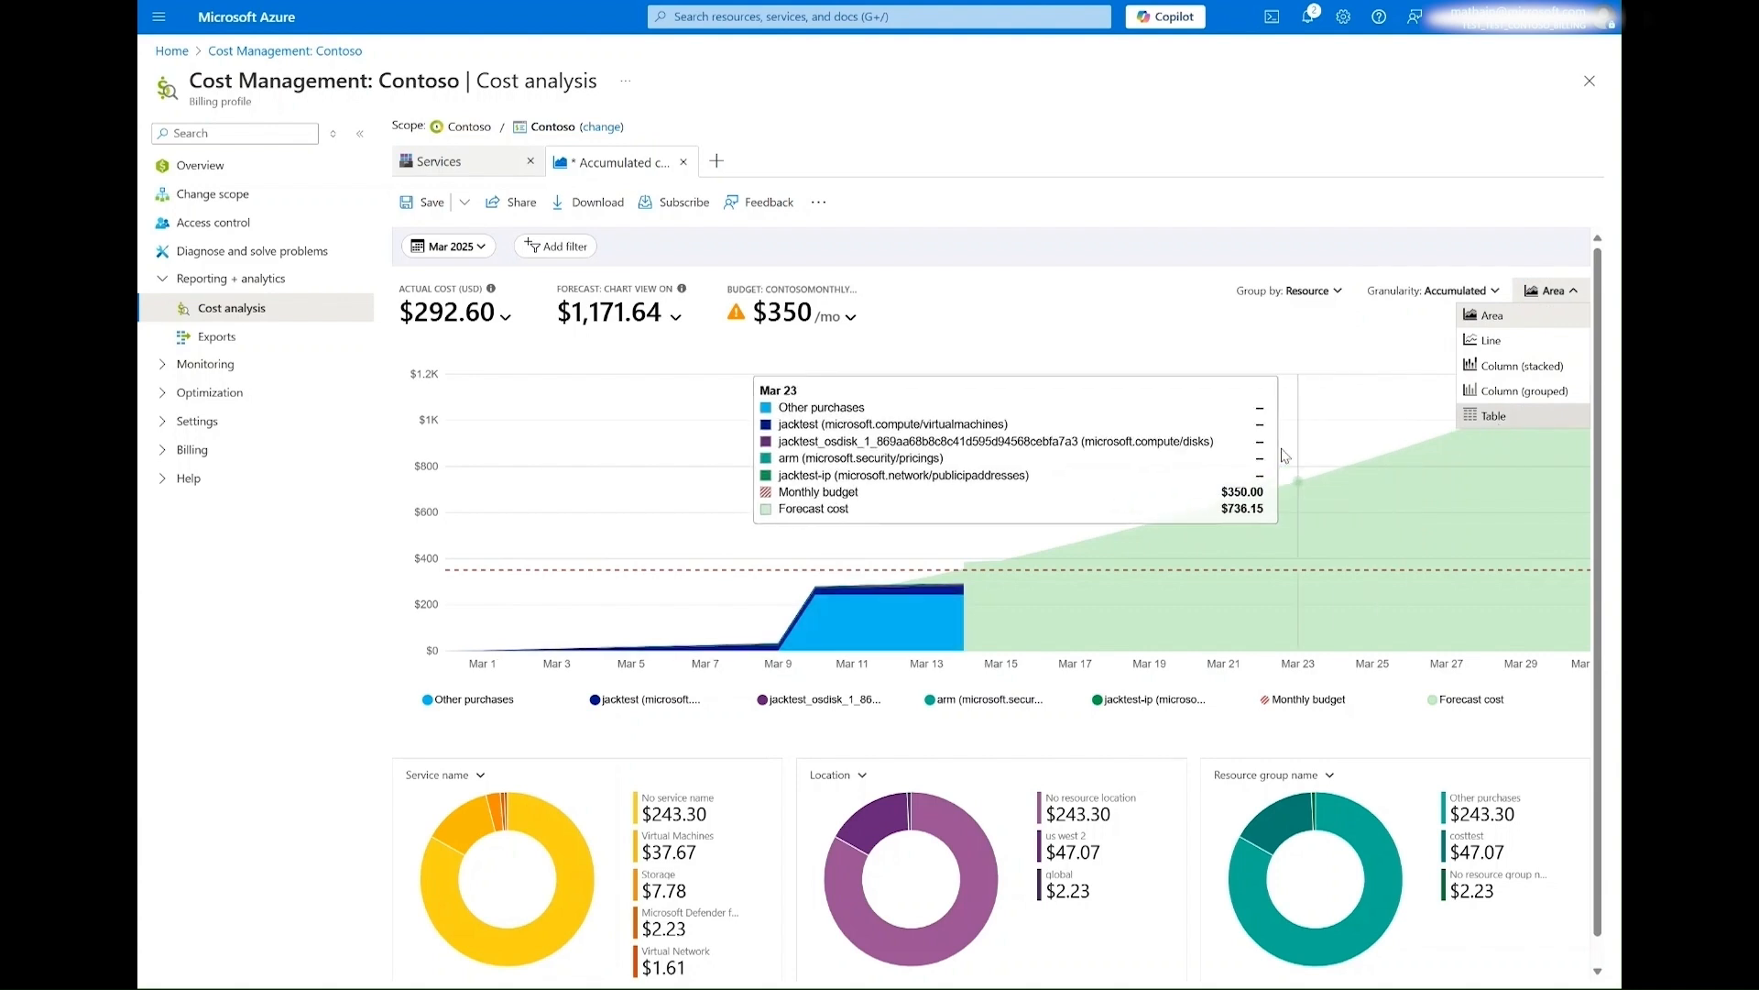